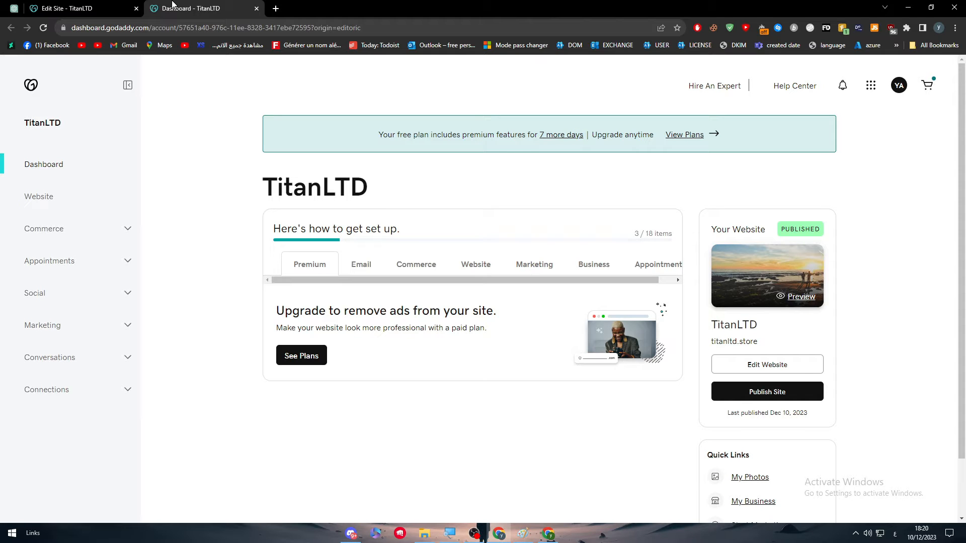
mouse_move(185, 45)
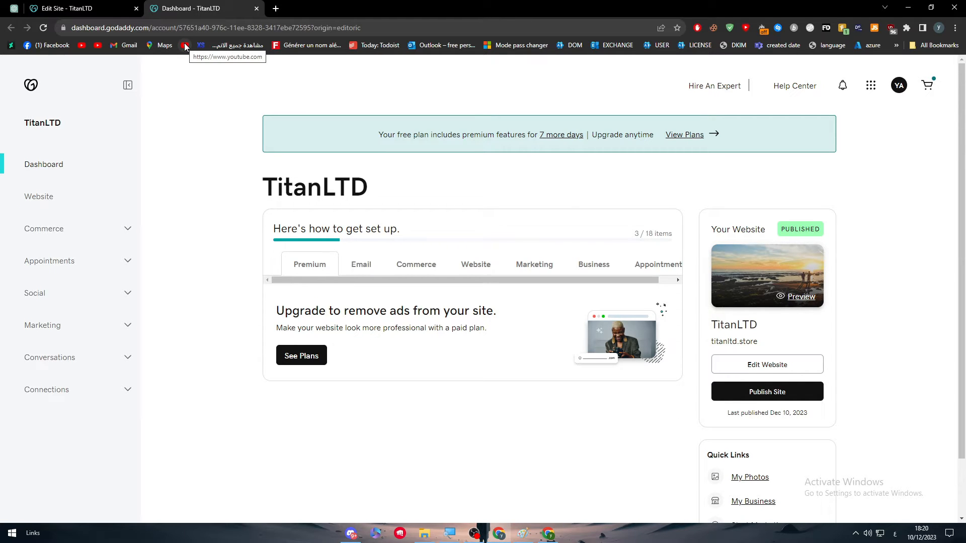
mouse_move(192, 23)
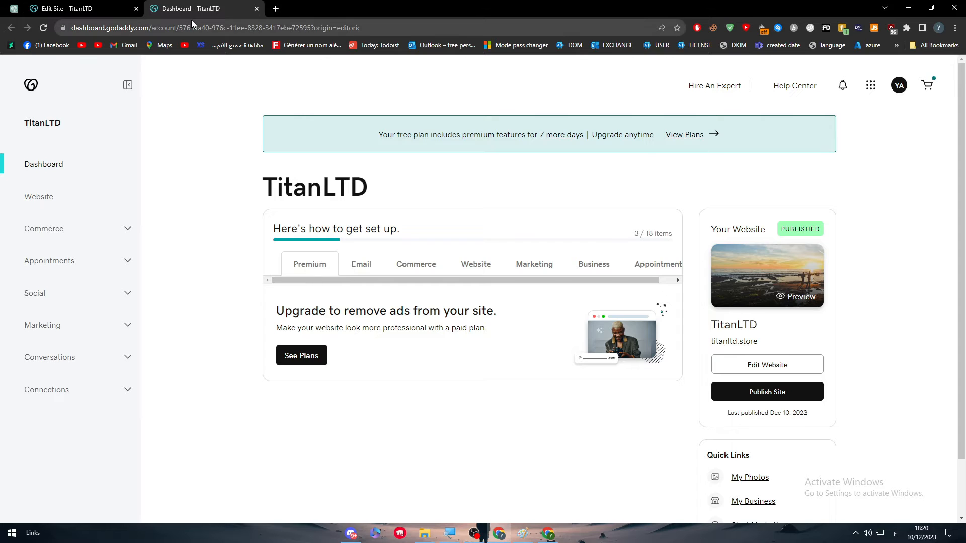
mouse_move(158, 14)
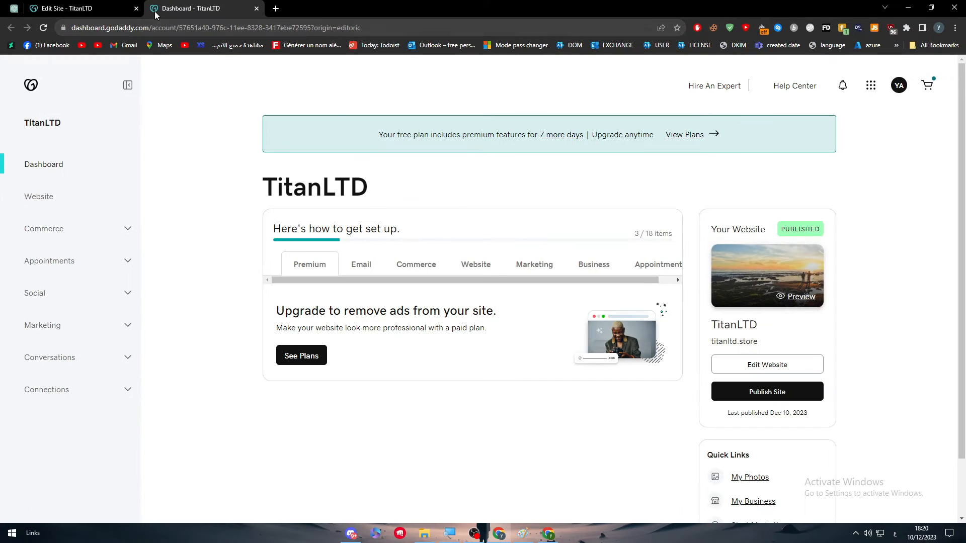
Close the 'Edit Site - TitanLTD' tab, leaving the Dashboard open.
click(137, 8)
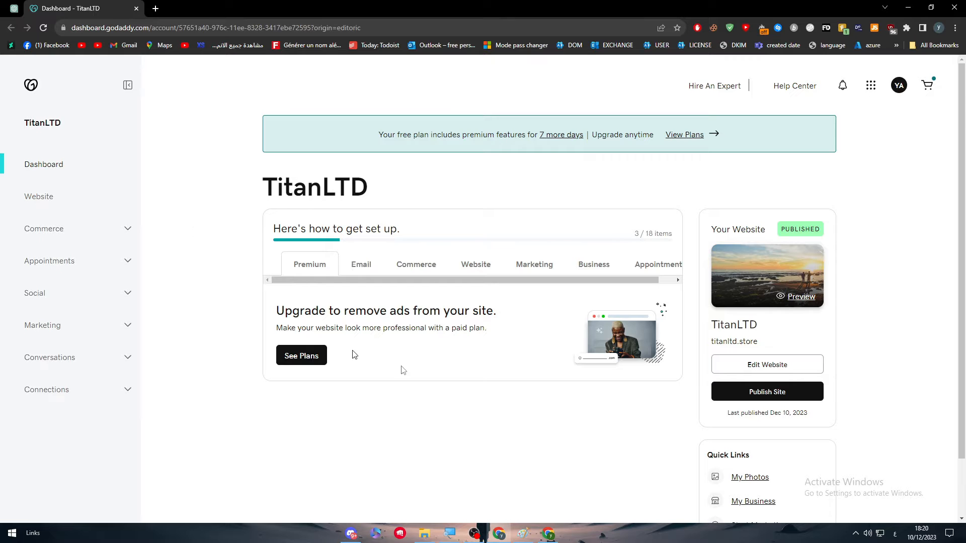
Reopen TitanLTD in the editor and add an HTML embed section below the blog.
click(766, 364)
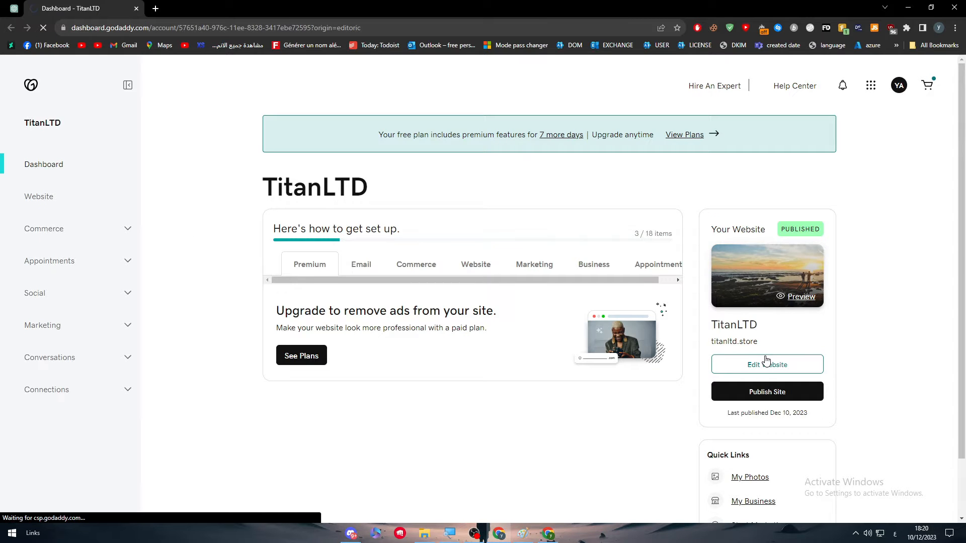
click(766, 365)
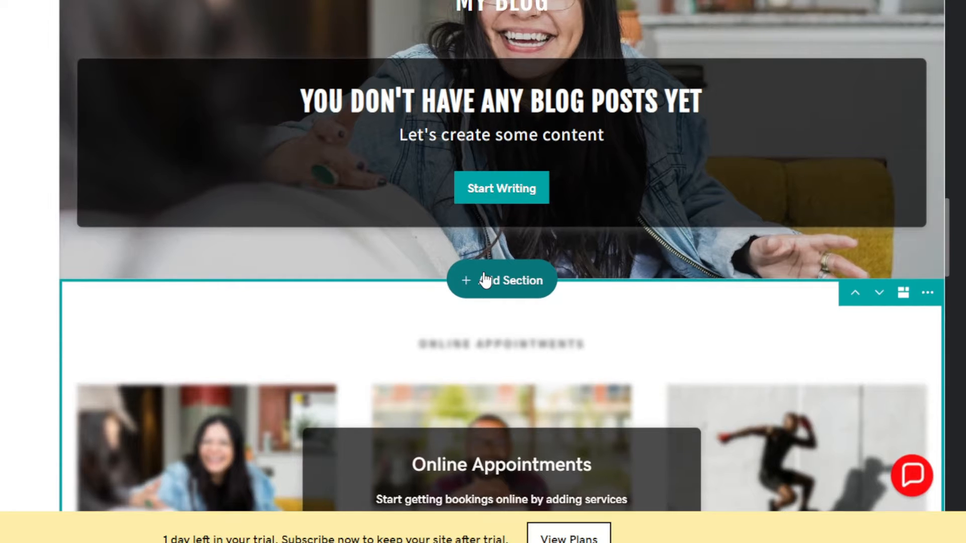
click(501, 279)
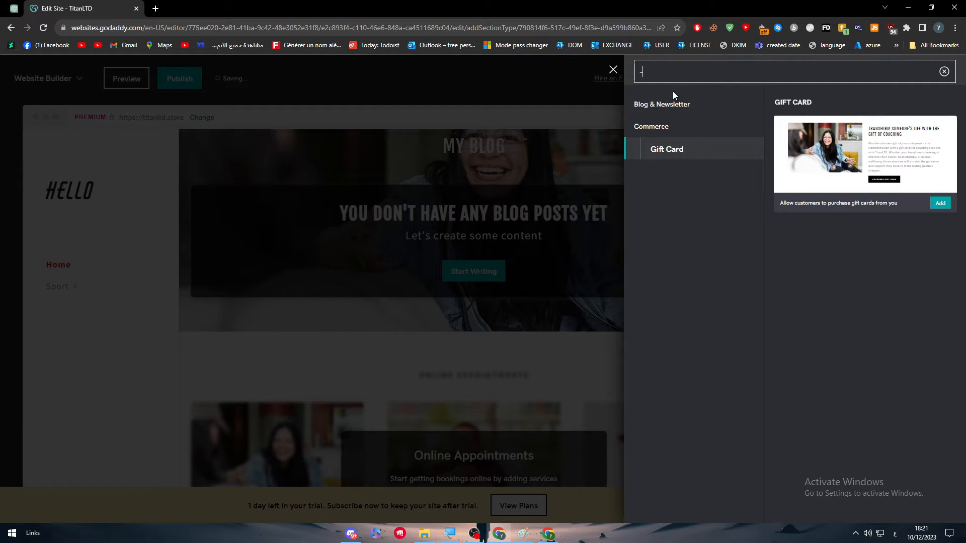
click(944, 70)
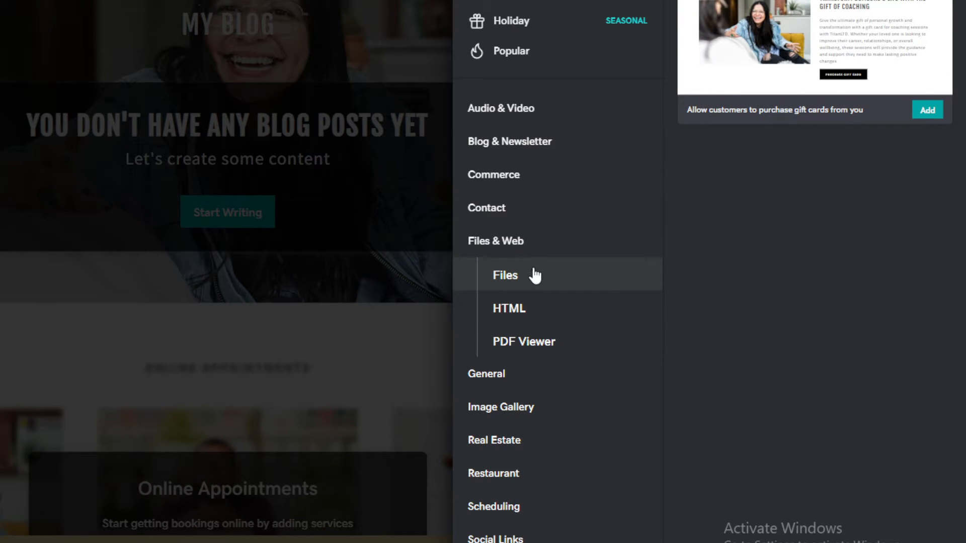
click(508, 309)
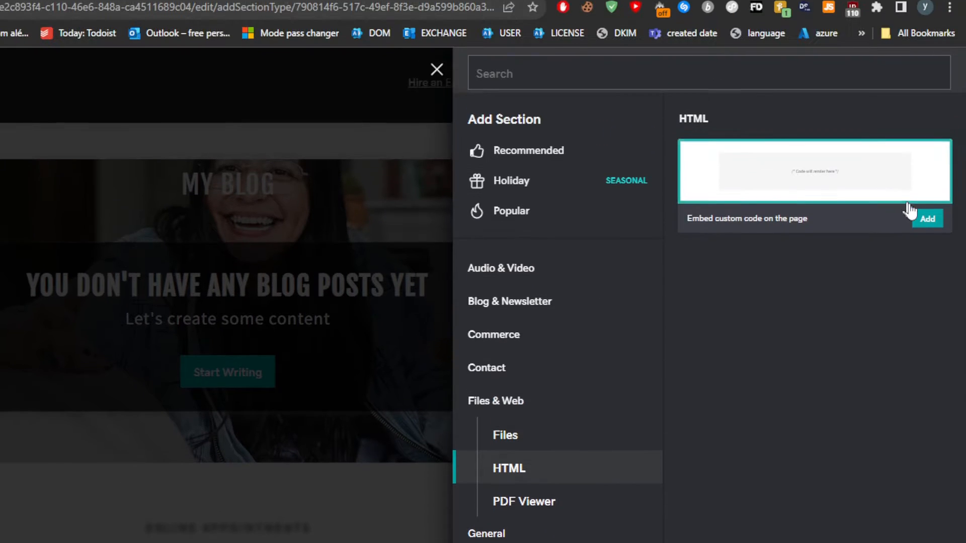
click(928, 218)
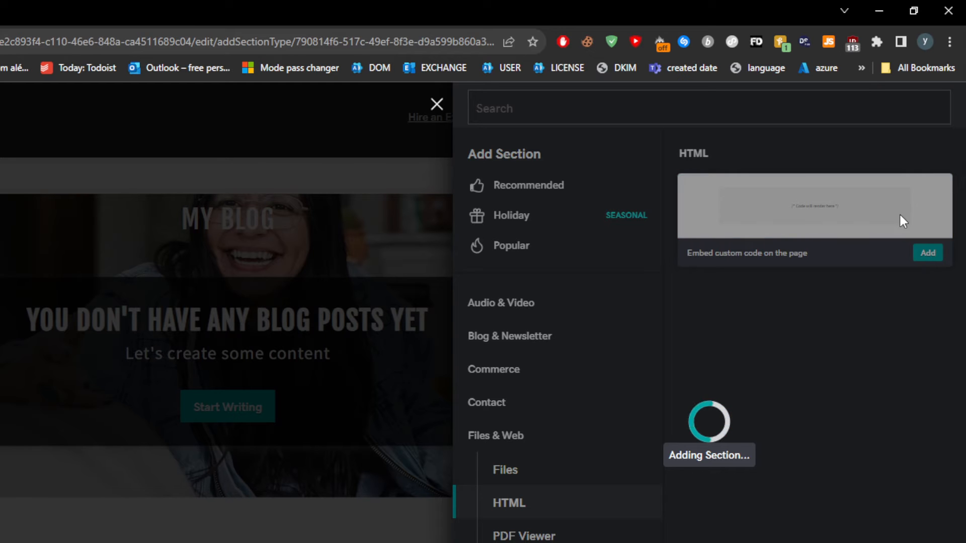
Scroll the new HTML section's settings panel down to the empty Custom Code field.
click(928, 253)
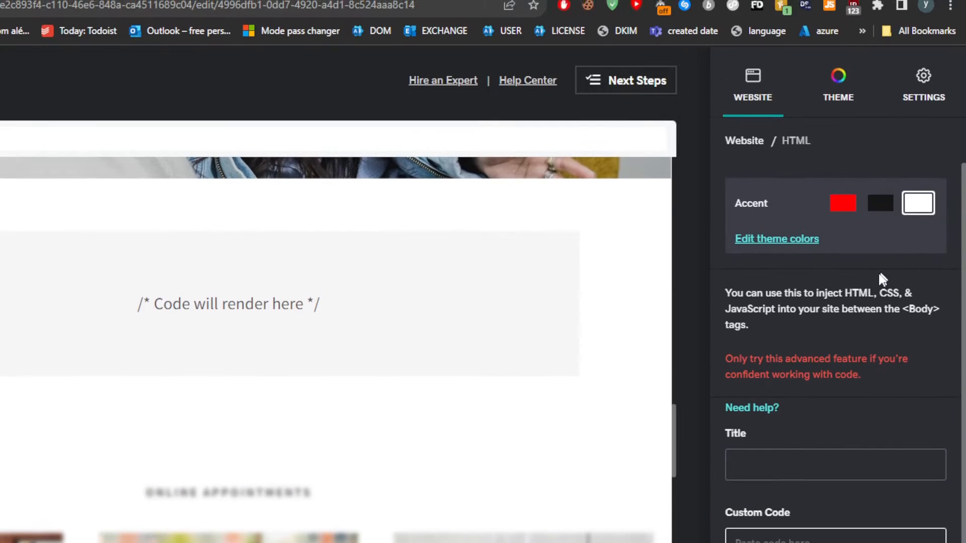
scroll(down, 3)
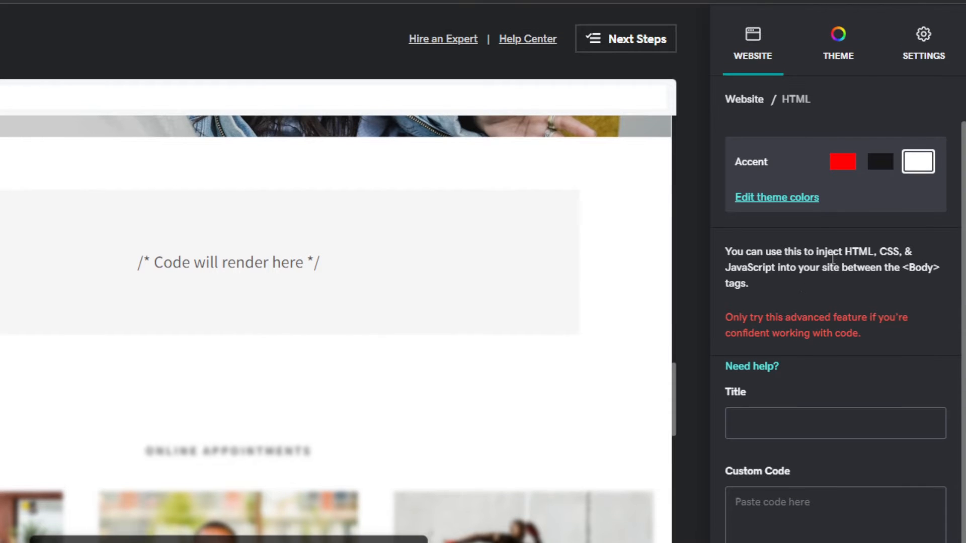
scroll(down, 3)
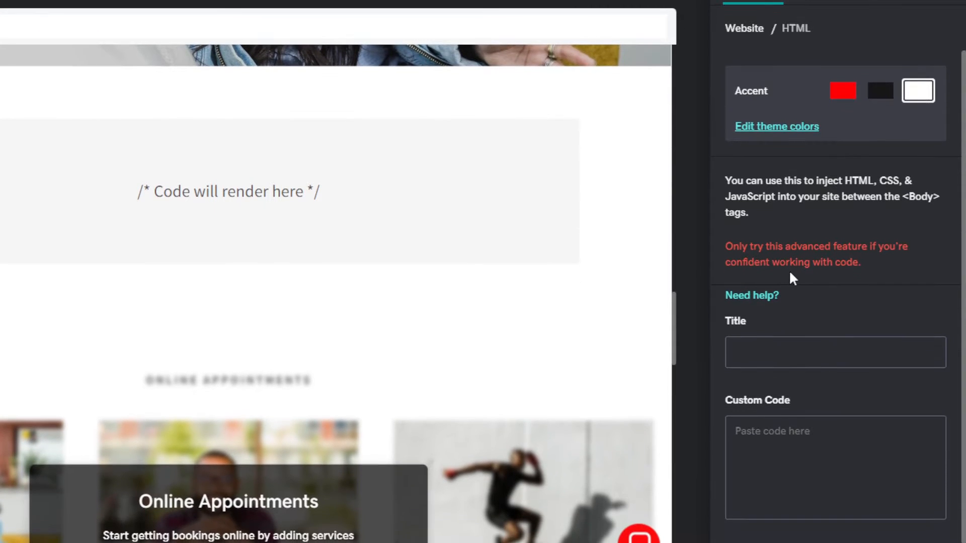
scroll(down, 3)
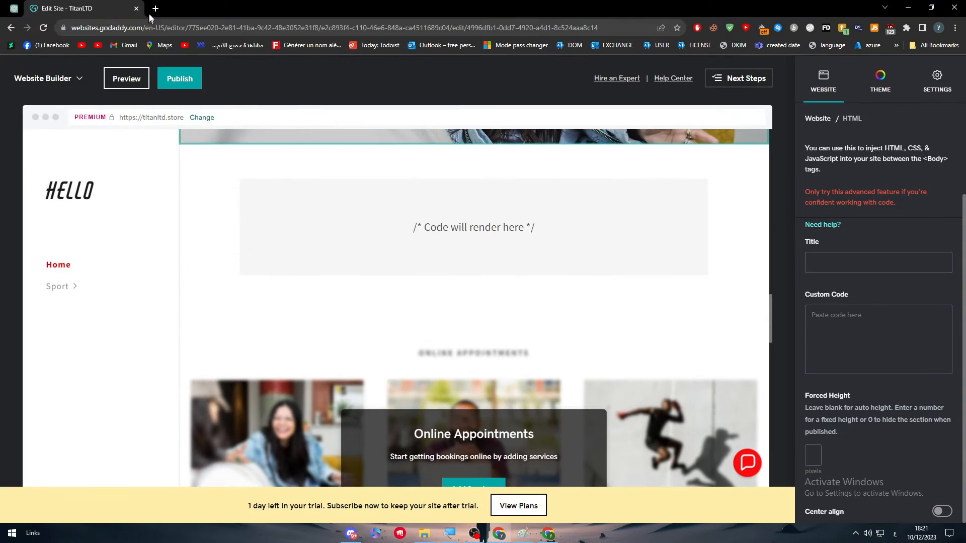
Ask ChatGPT in a new tab for 'a login page using html and css' and return to the editor.
click(156, 8)
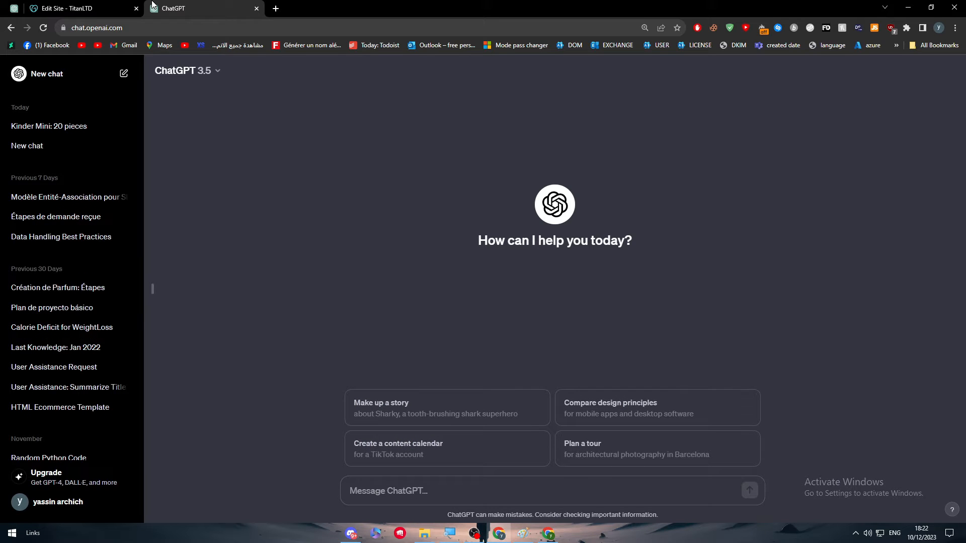
text(give ;e)
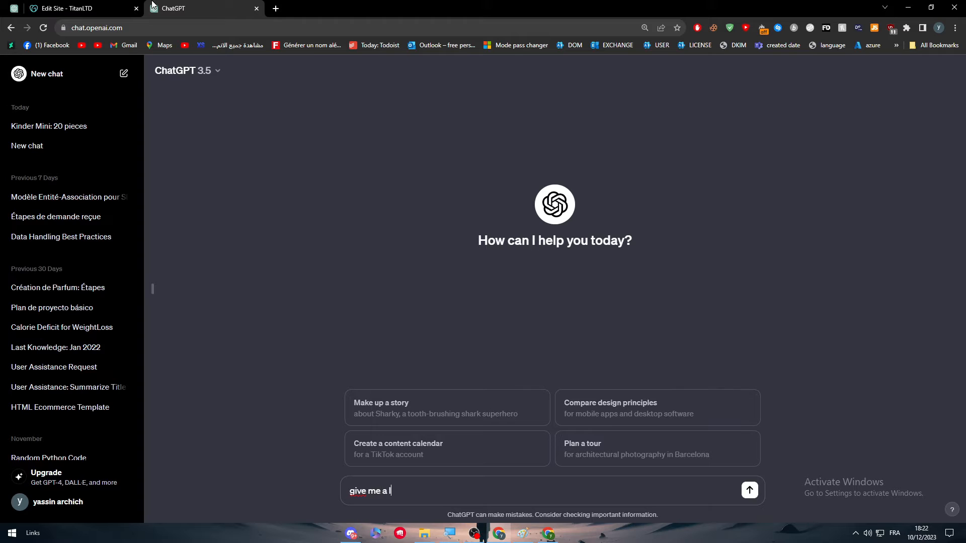
text(login page using html)
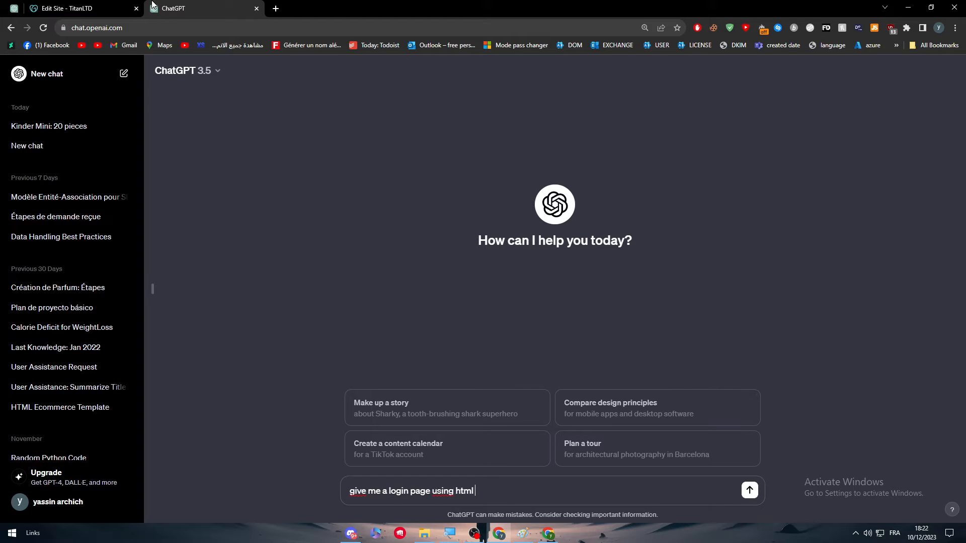
click(749, 490)
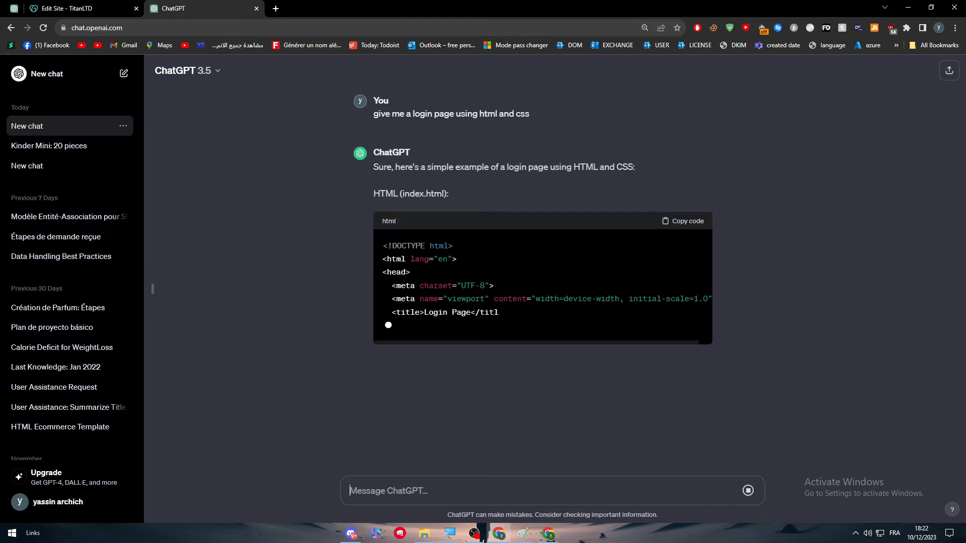
scroll(down, 3)
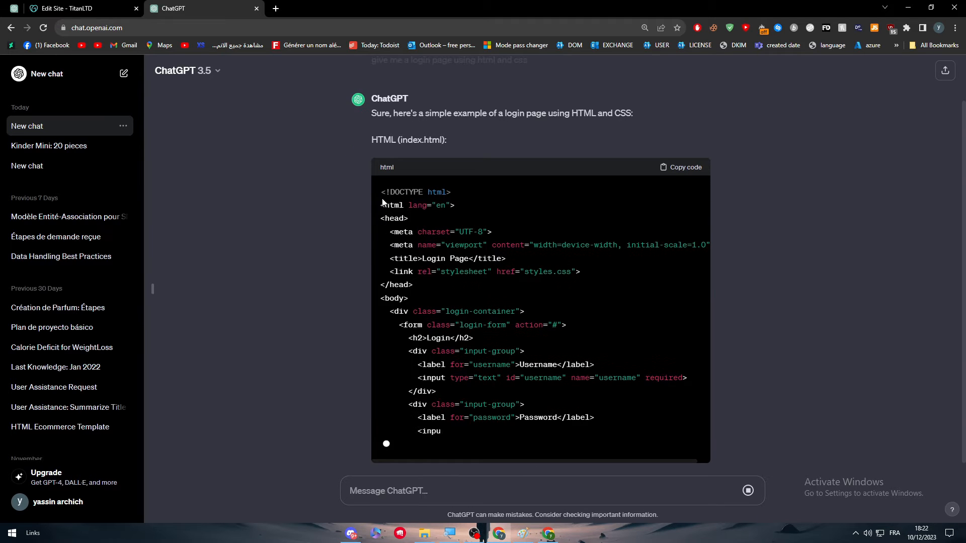
scroll(down, 3)
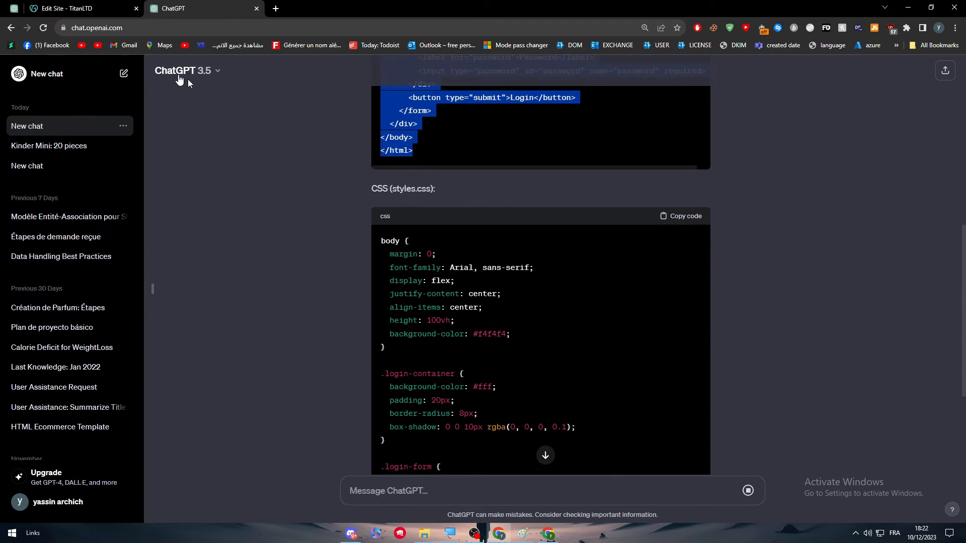
click(70, 8)
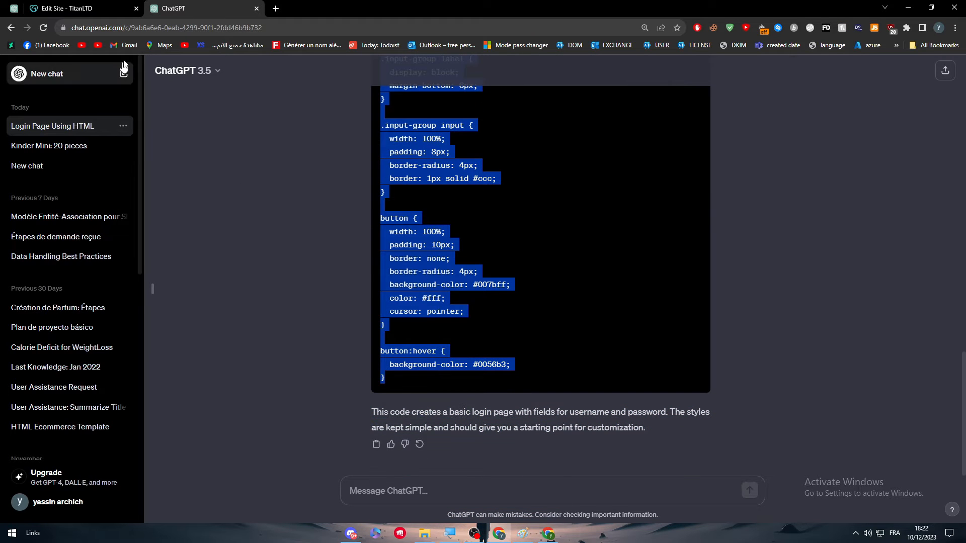
click(71, 8)
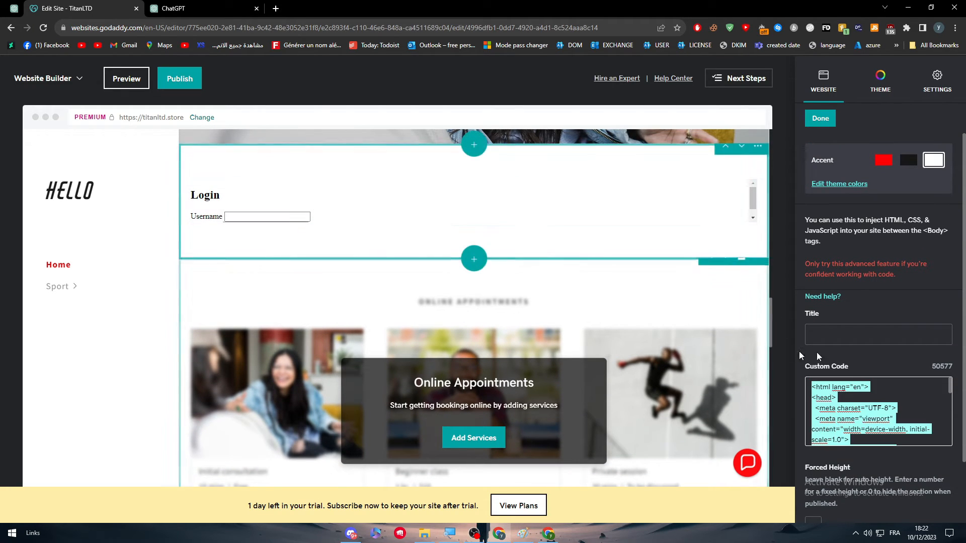
Paste ChatGPT's login code into Custom Code so the form shows Username and Password, then finish.
click(201, 9)
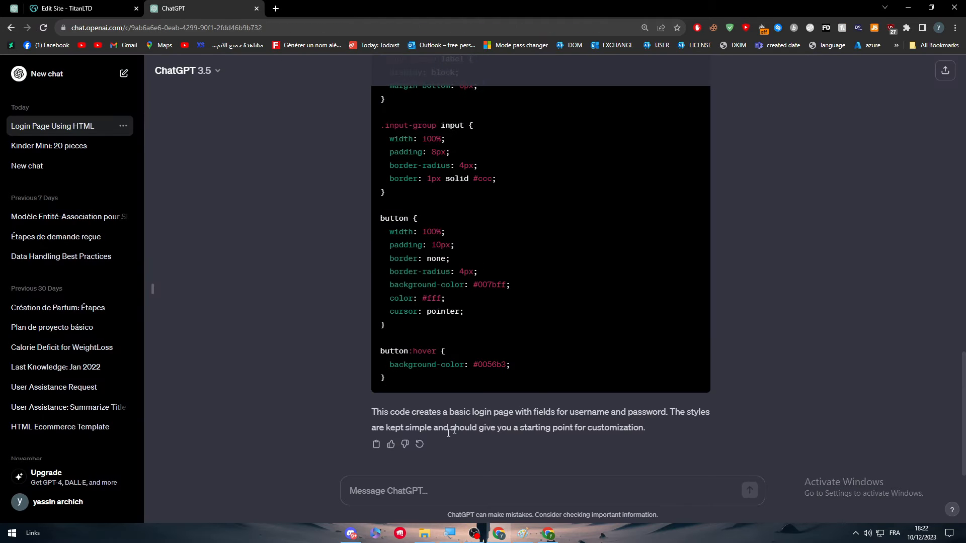
mouse_move(398, 423)
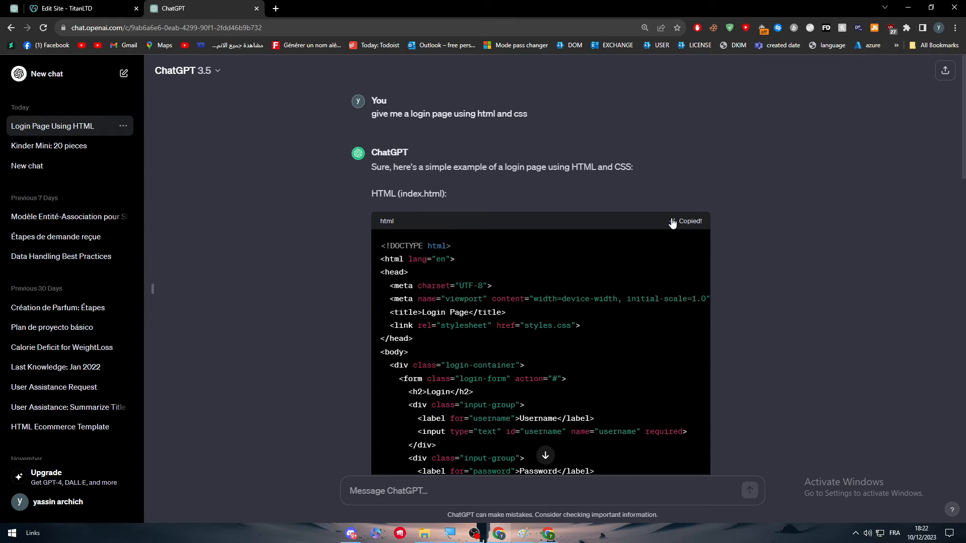
click(71, 9)
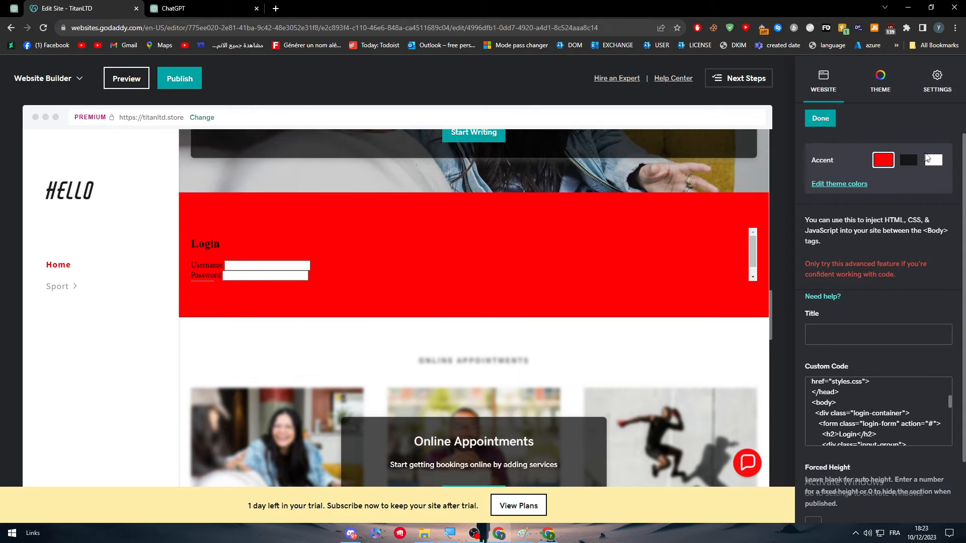
click(820, 119)
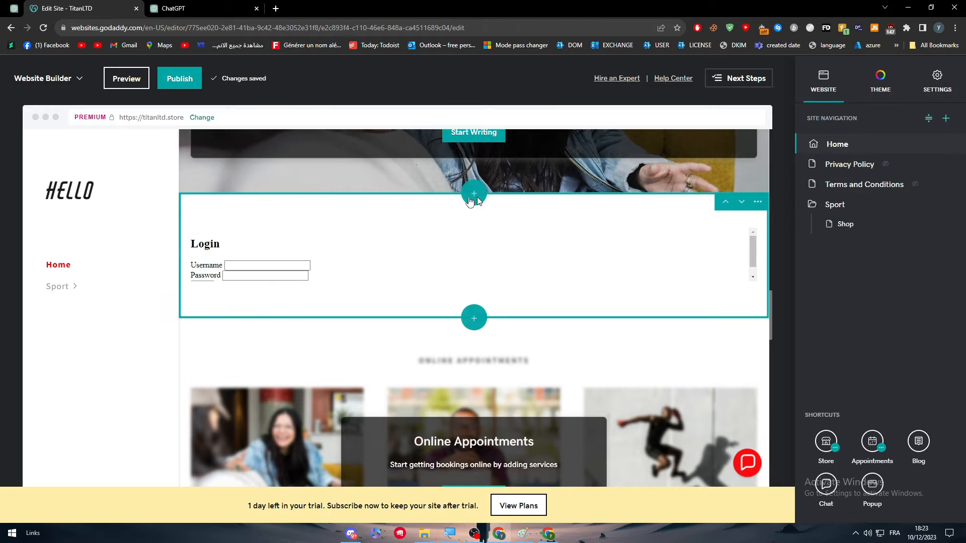
Publish the site to titanltd.store and open the live site.
click(179, 78)
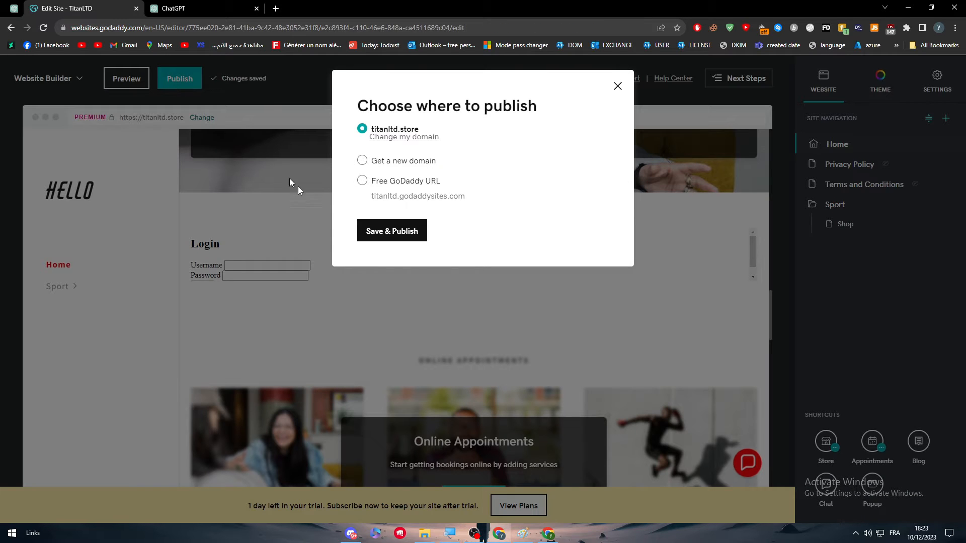
click(392, 230)
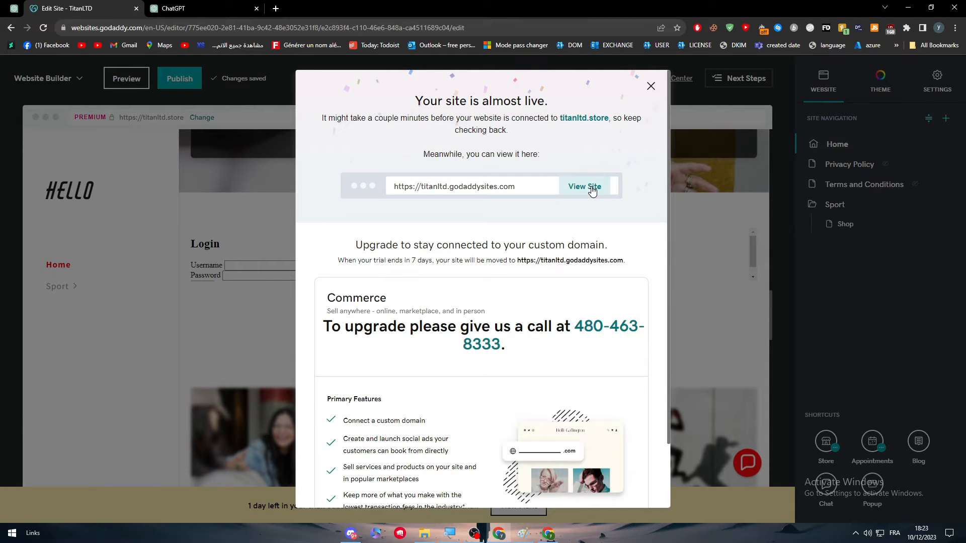
click(583, 187)
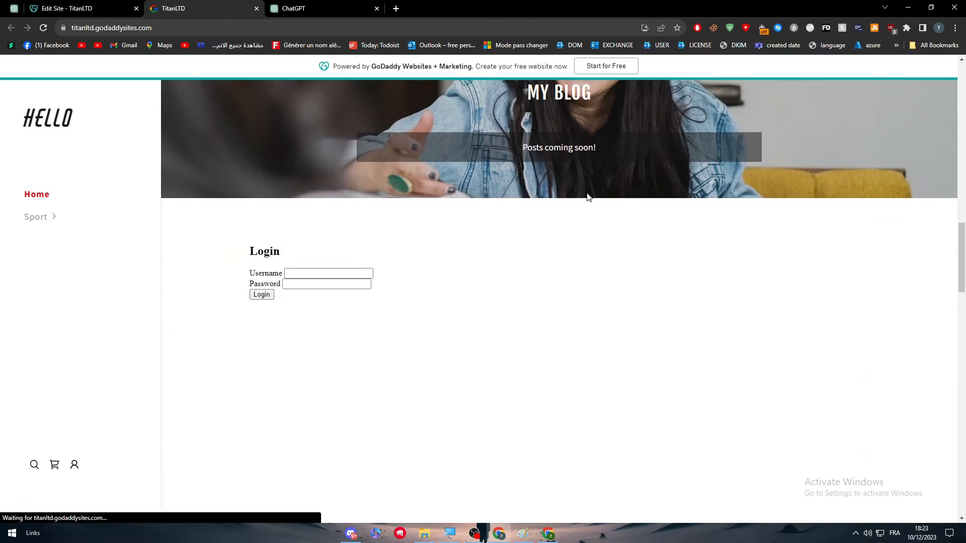
Test the live login form, which reloads the site inside the section, then return to ChatGPT.
scroll(down, 3)
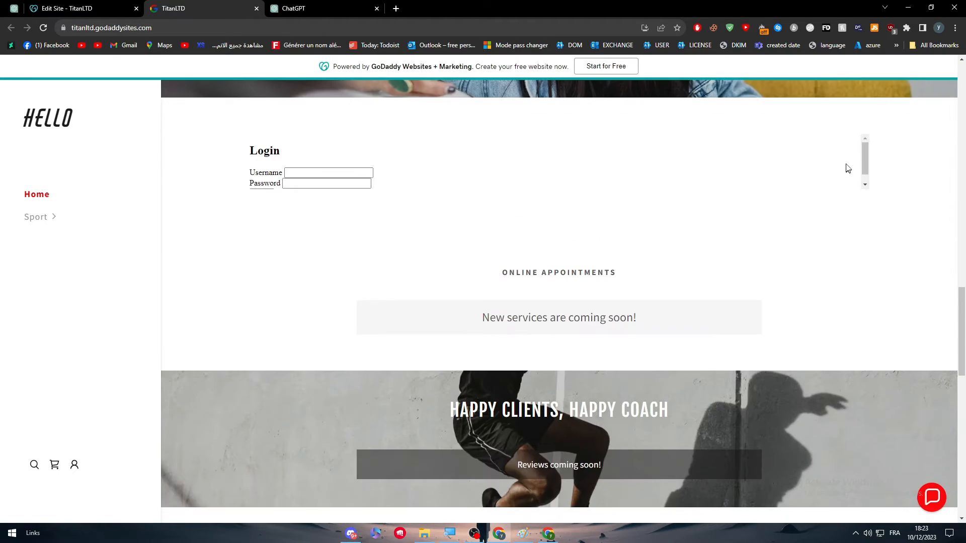
click(328, 174)
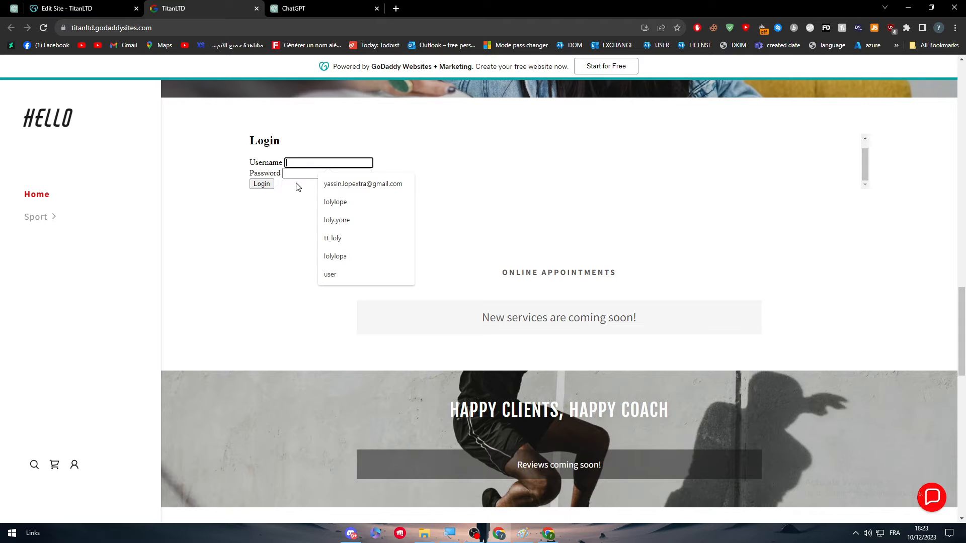
click(260, 183)
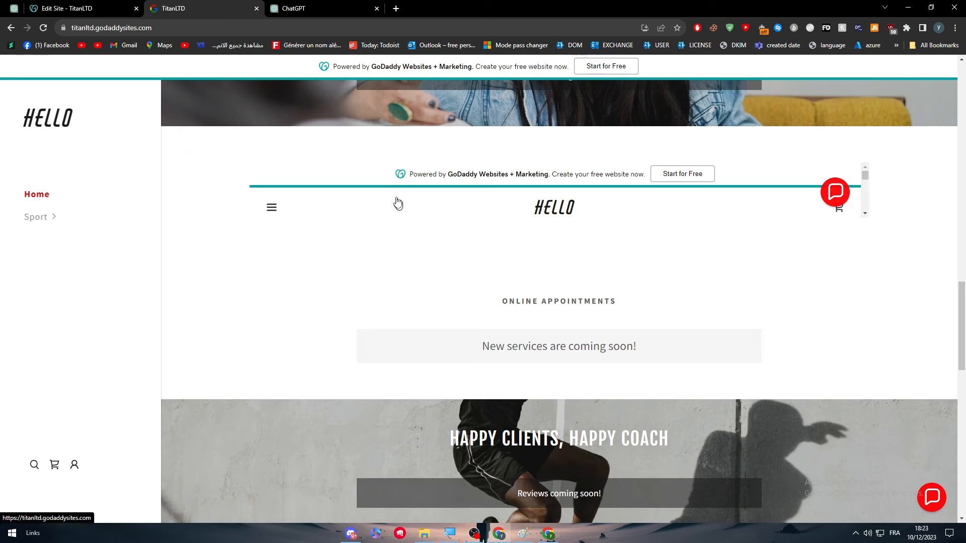
click(295, 8)
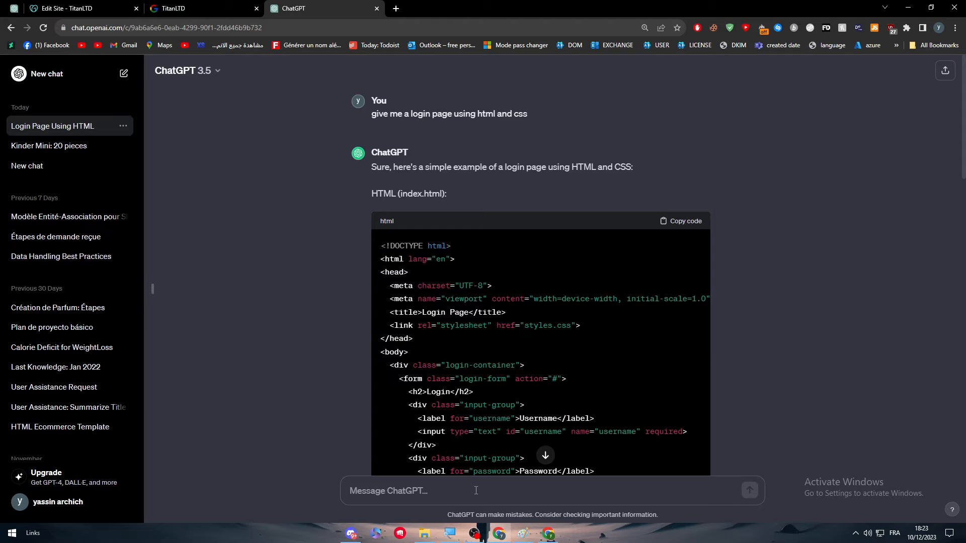
Ask ChatGPT for 'javascript also' and get a single-file HTML, CSS and JavaScript login page.
text(javascript)
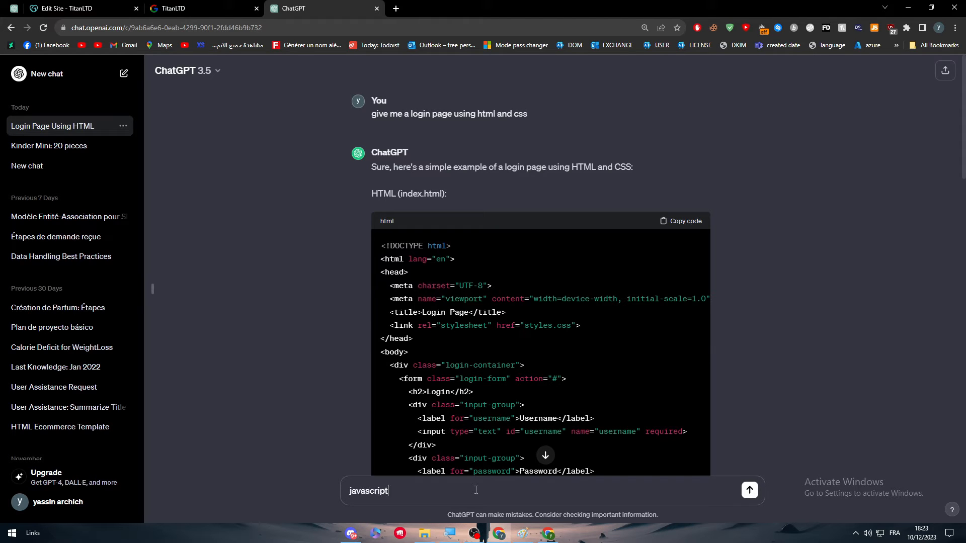
click(749, 490)
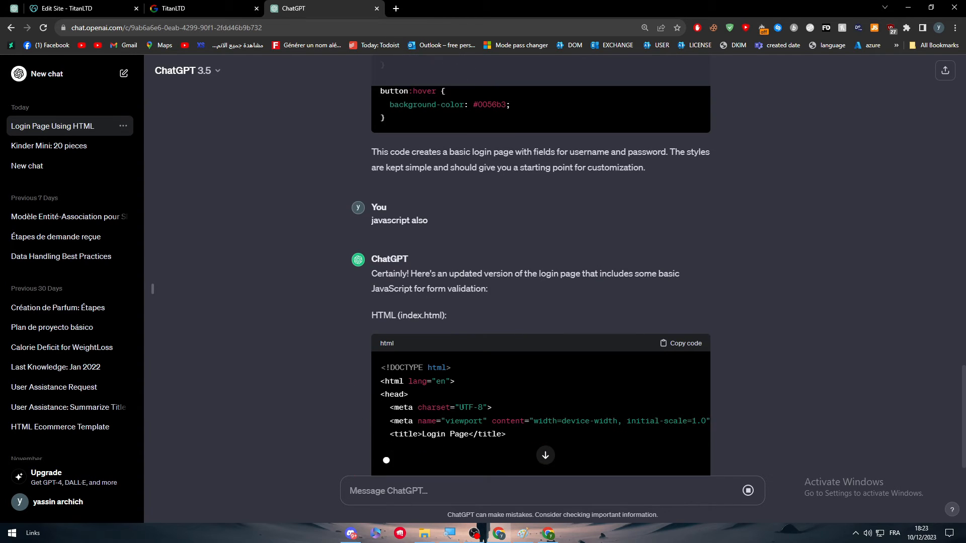
scroll(down, 3)
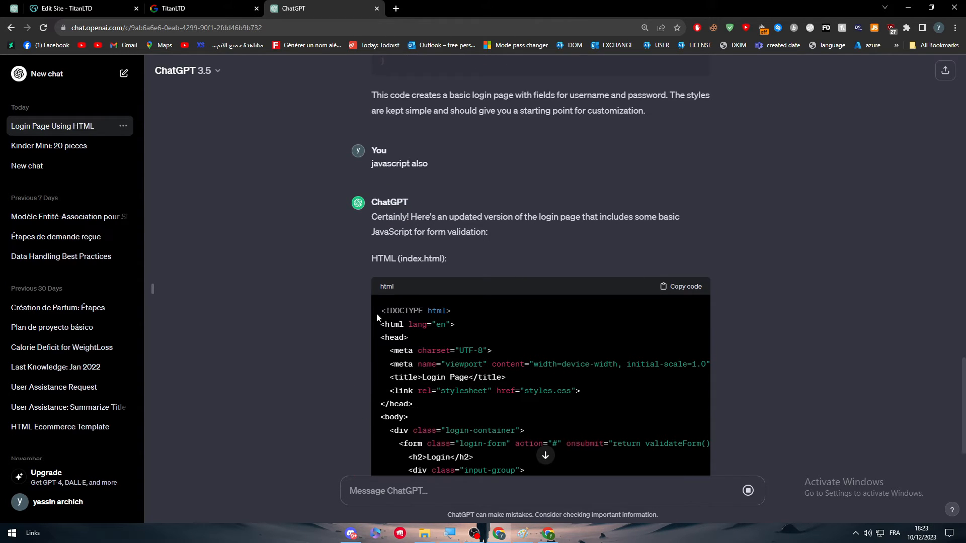
scroll(down, 3)
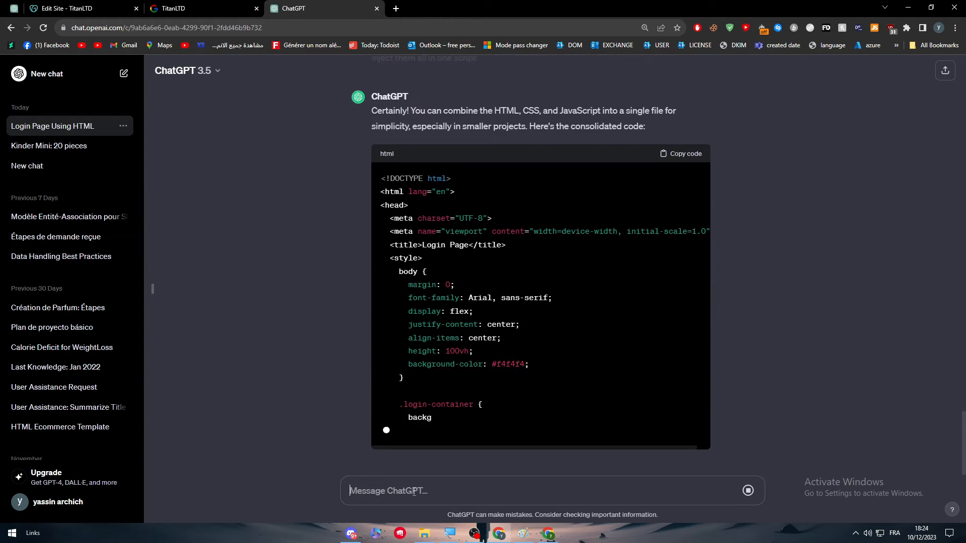
scroll(down, 3)
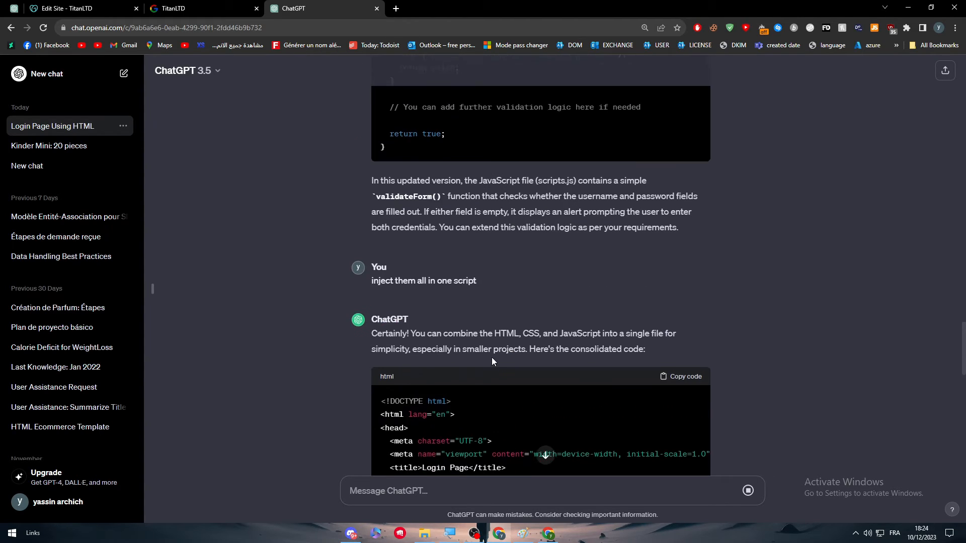
scroll(down, 3)
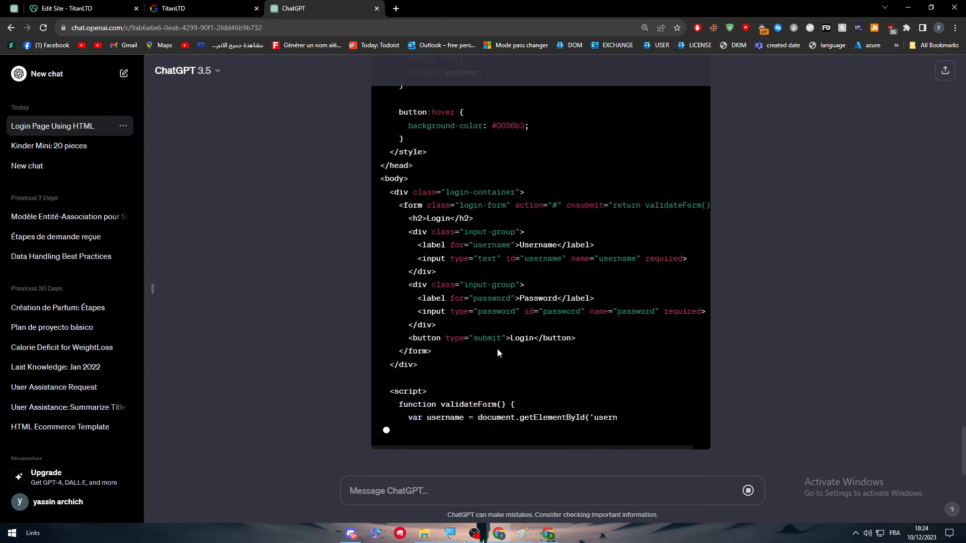
scroll(down, 3)
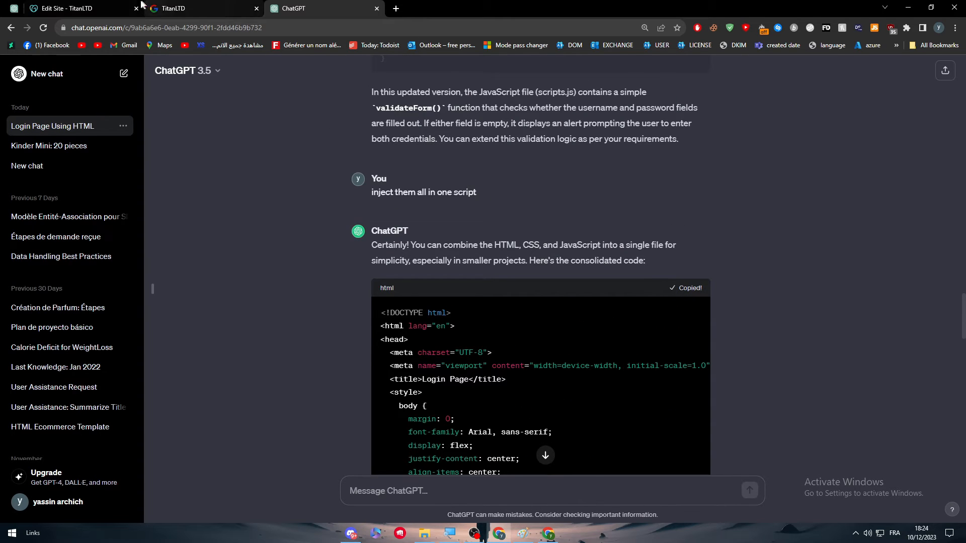
Replace the Custom Code with the consolidated script and republish to titanltd.store.
click(66, 11)
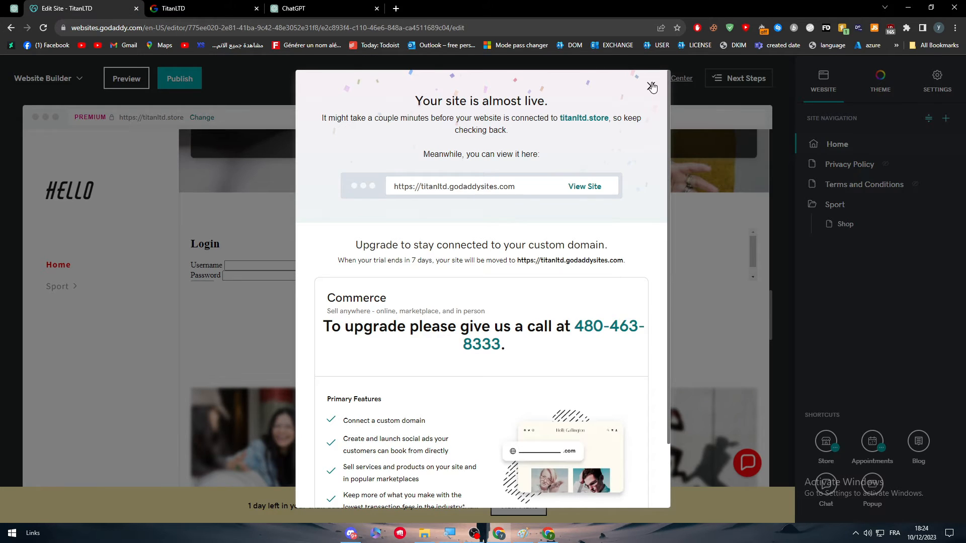
click(652, 87)
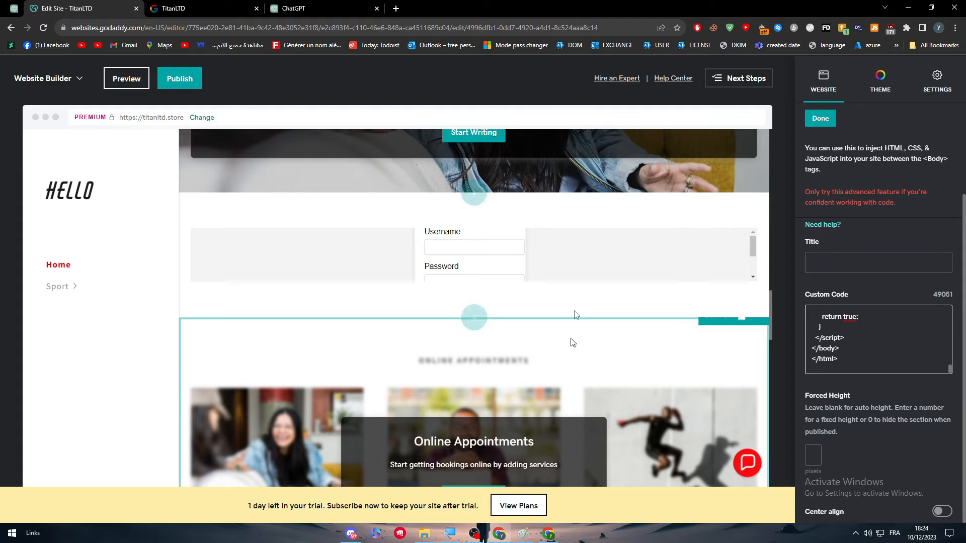
click(179, 78)
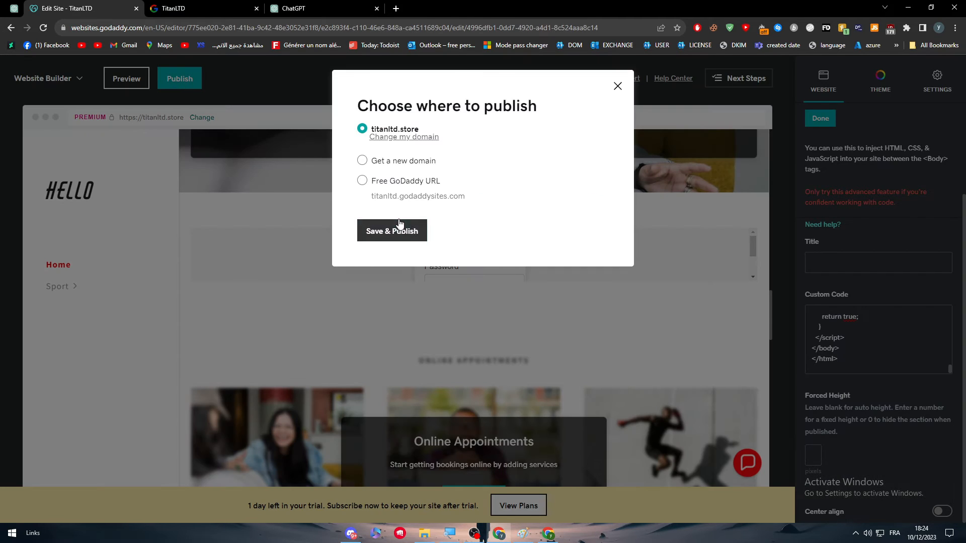
click(392, 231)
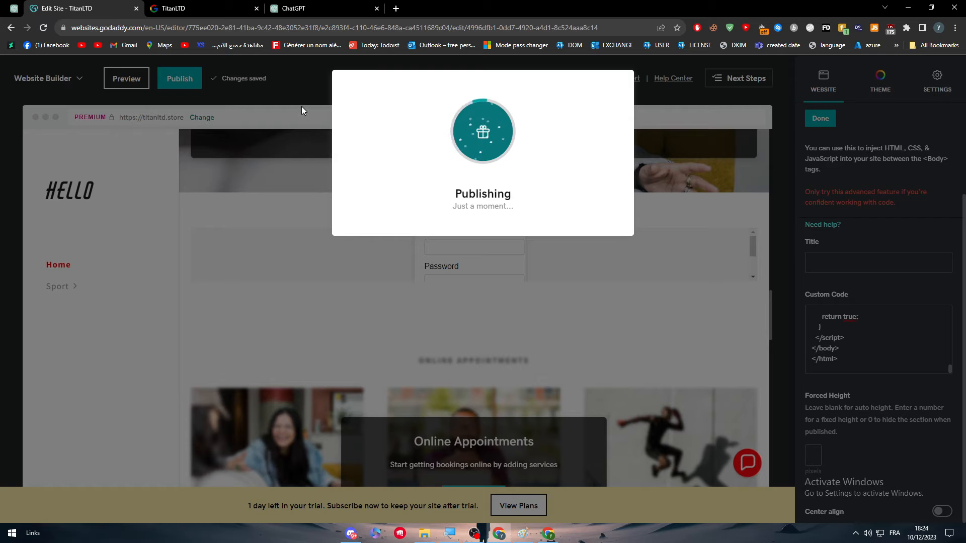
mouse_move(516, 190)
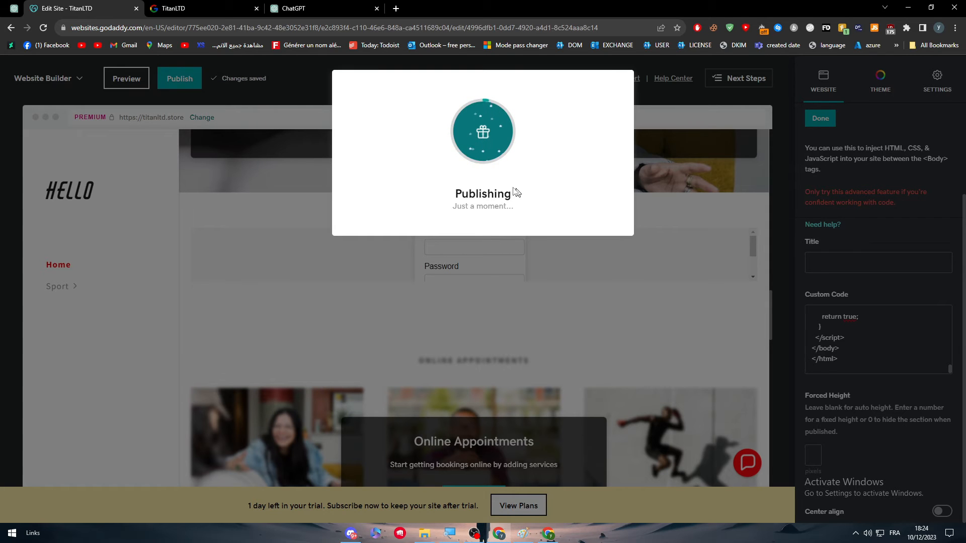
click(290, 8)
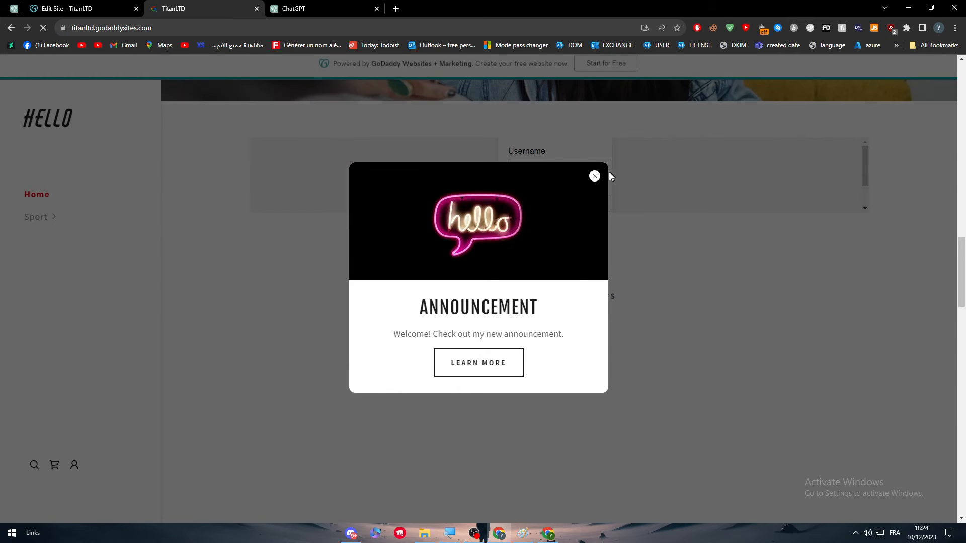
Dismiss the popup and test the republished login form, which again loads the site inside the section.
click(593, 176)
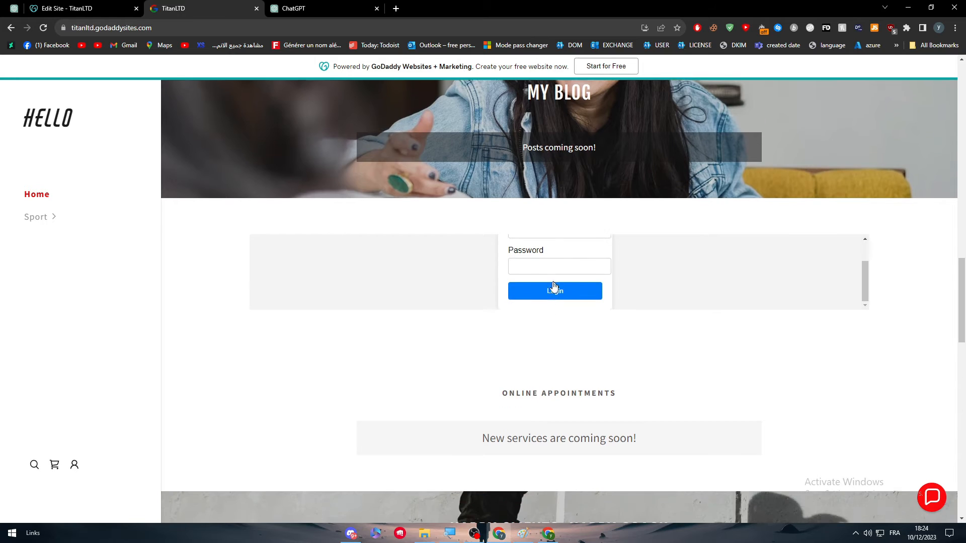
scroll(down, 3)
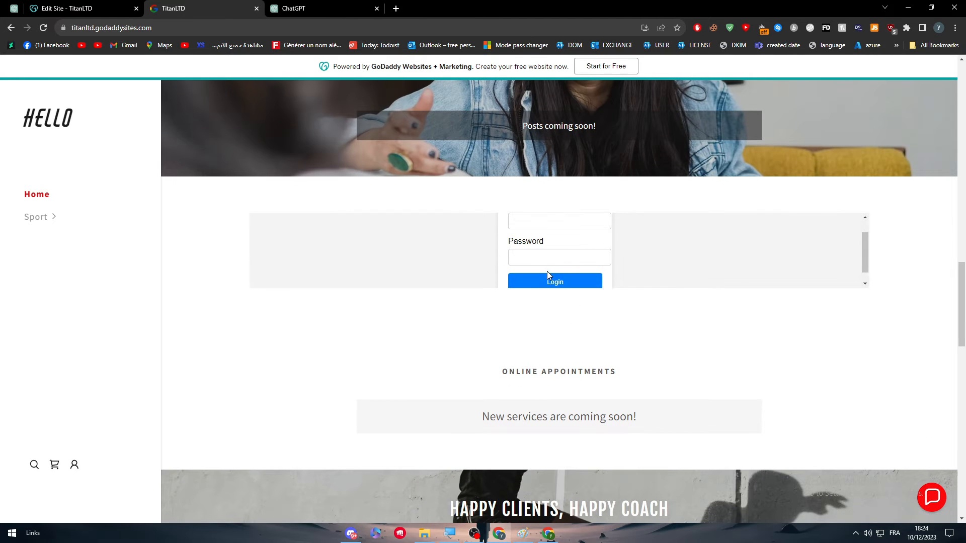
text(eae)
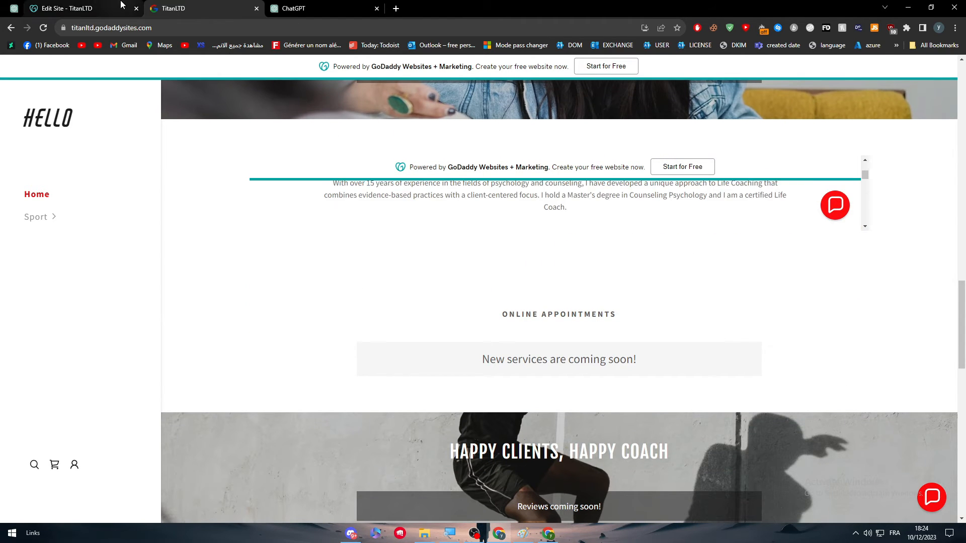
Ask ChatGPT to make the login accept only username hello and password 300.
click(297, 8)
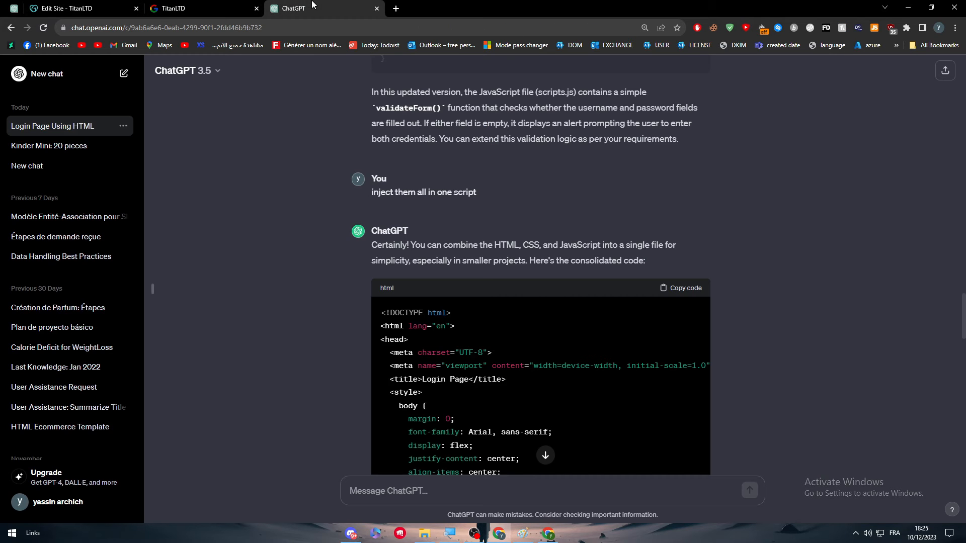
scroll(down, 3)
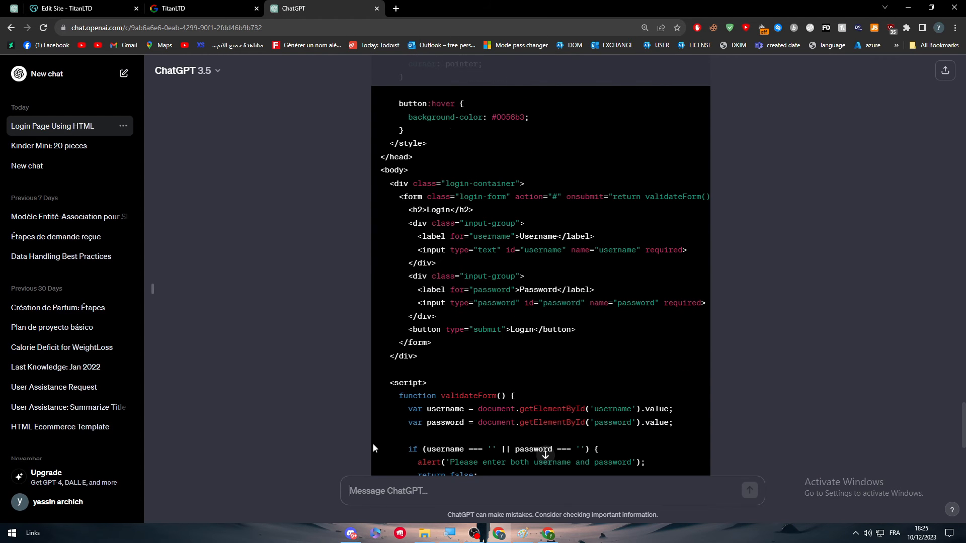
text(make the usernam as)
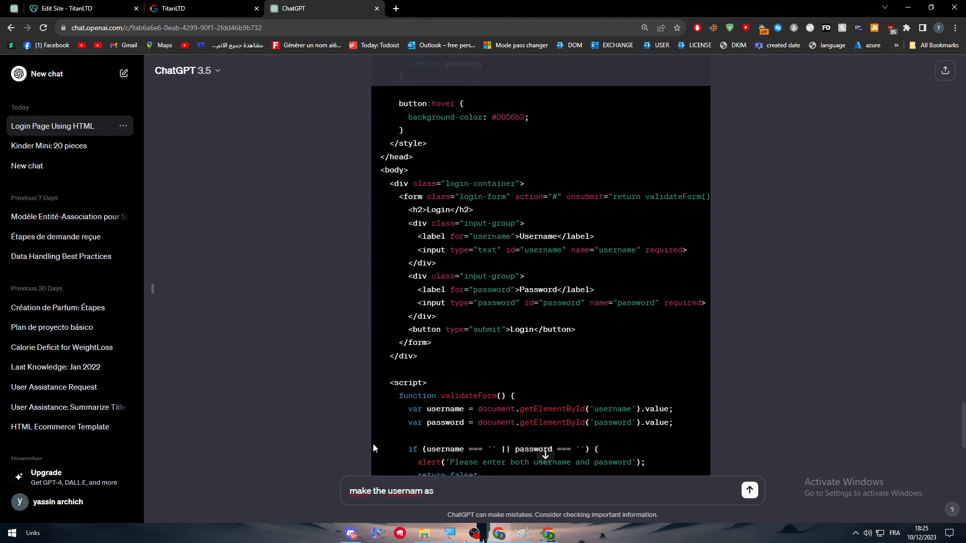
text(300)
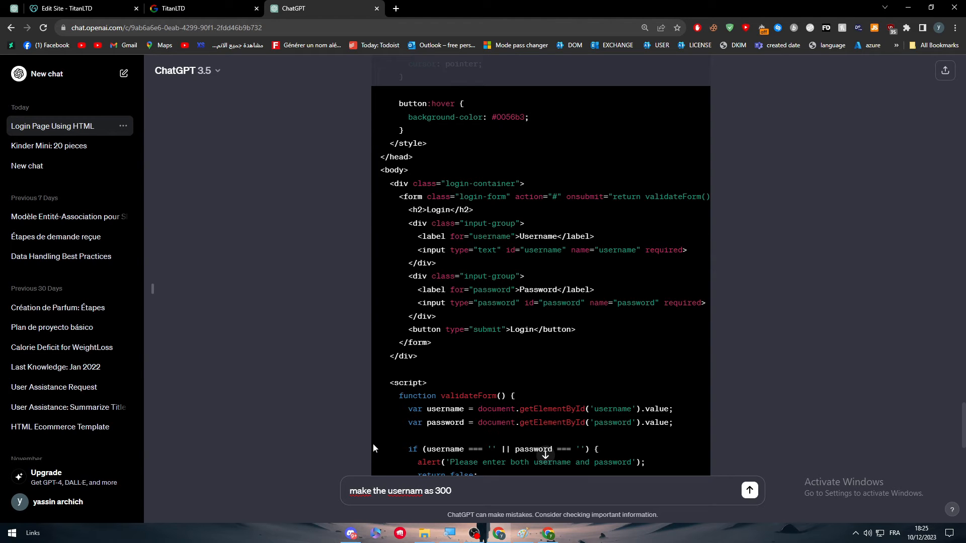
text(hello and password as)
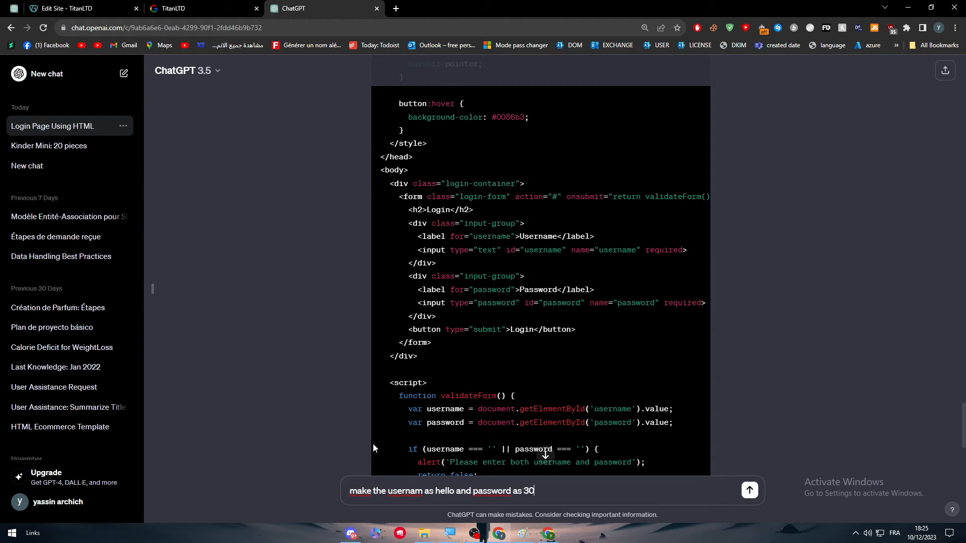
click(748, 490)
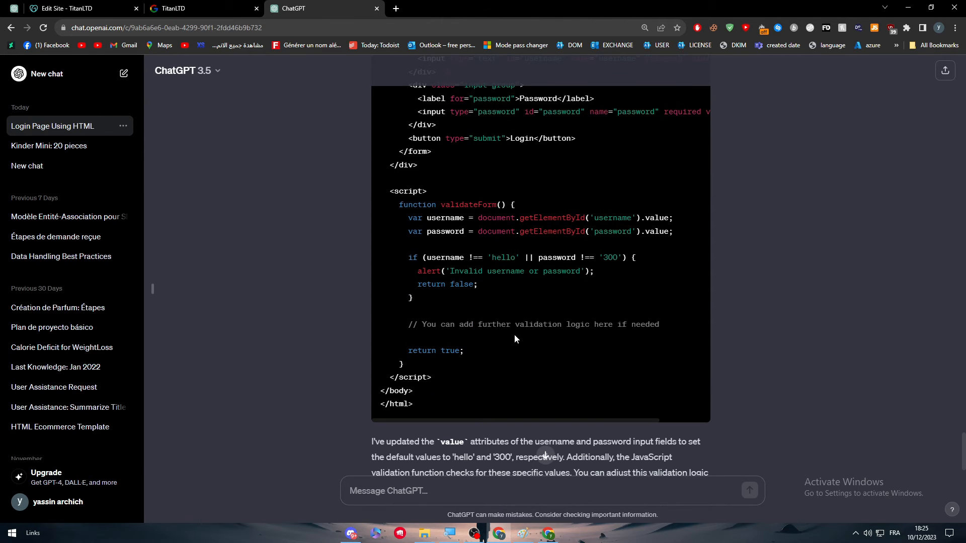
Copy the updated login page code from ChatGPT's reply.
scroll(down, 3)
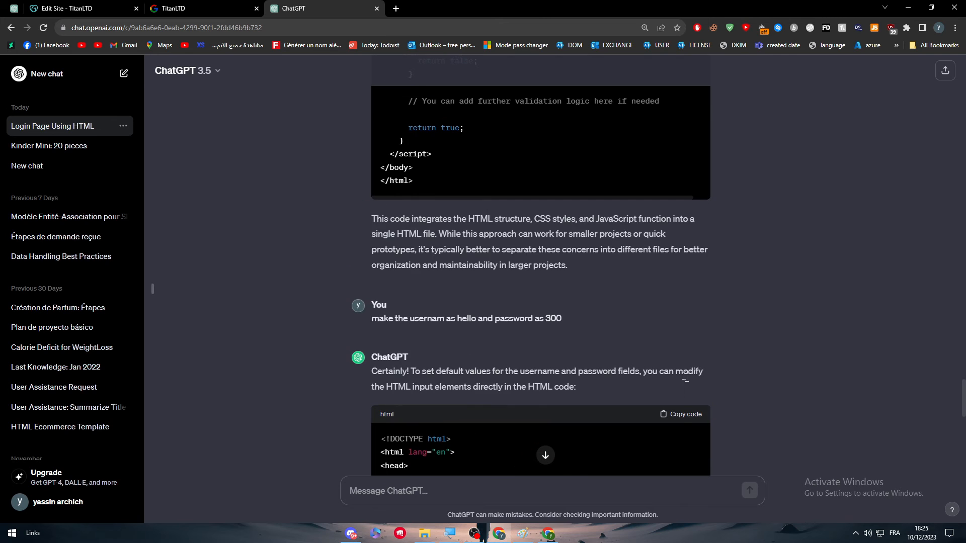
click(680, 415)
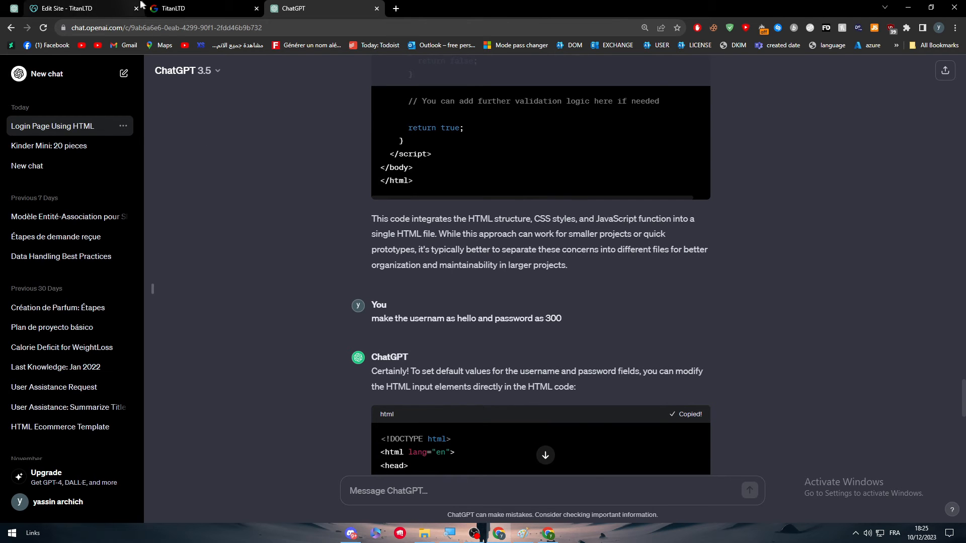
Finish the custom code section with the hello/300 form and publish the site.
click(71, 11)
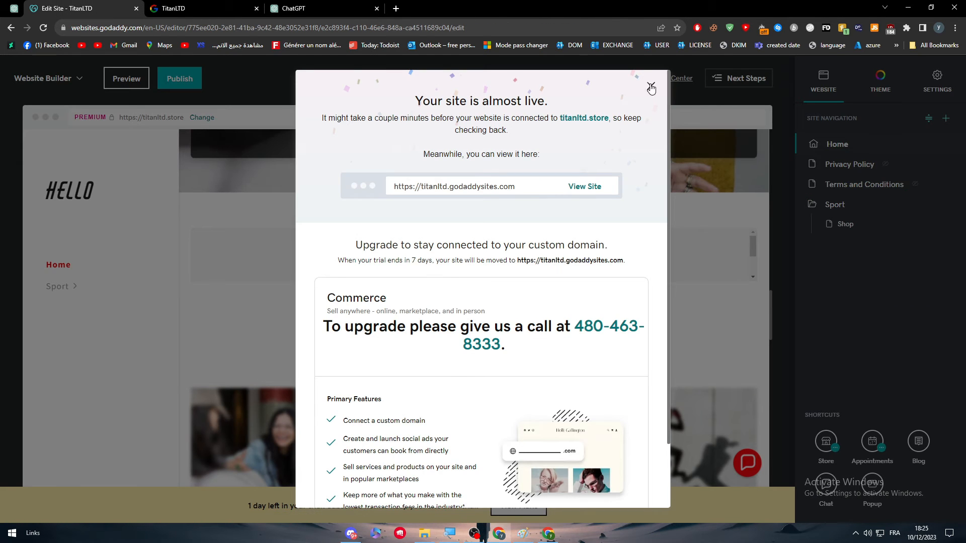
click(652, 86)
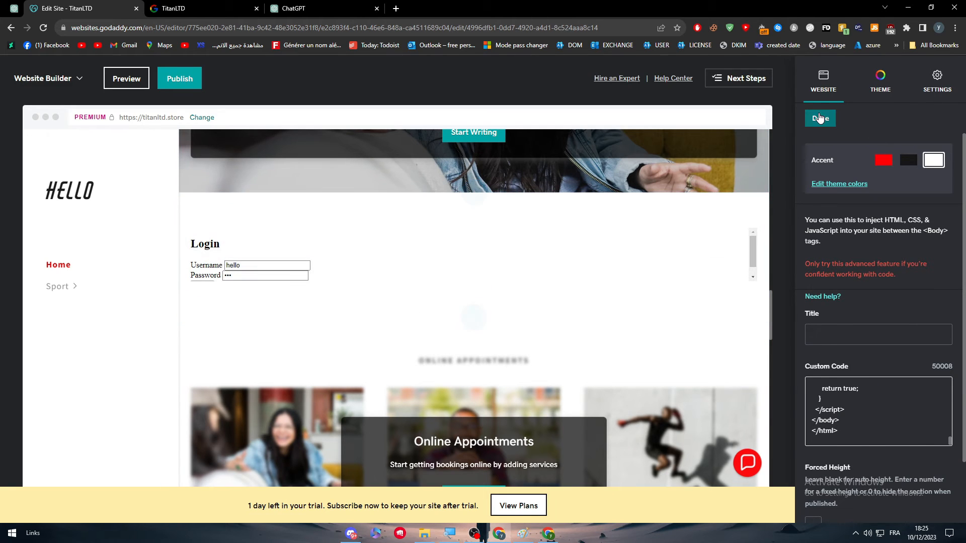
click(820, 119)
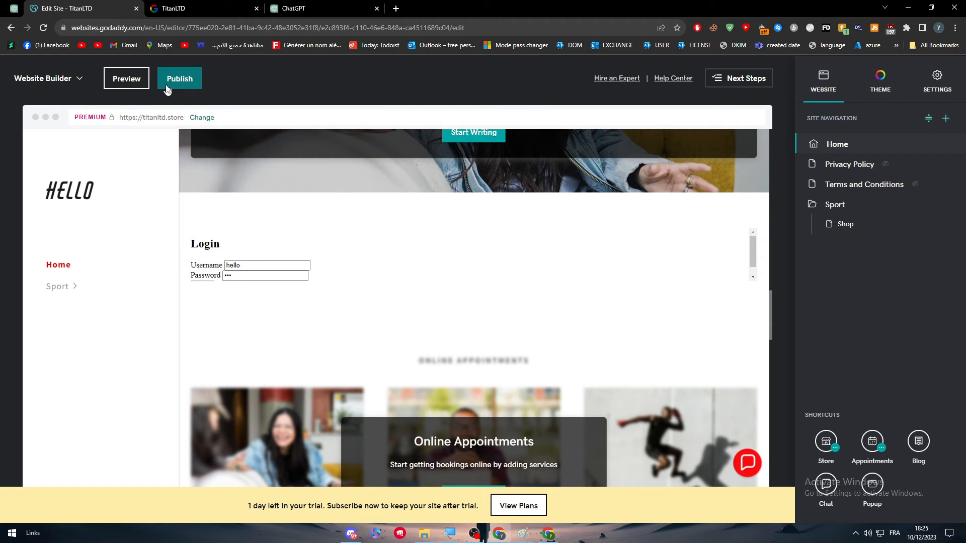
click(179, 79)
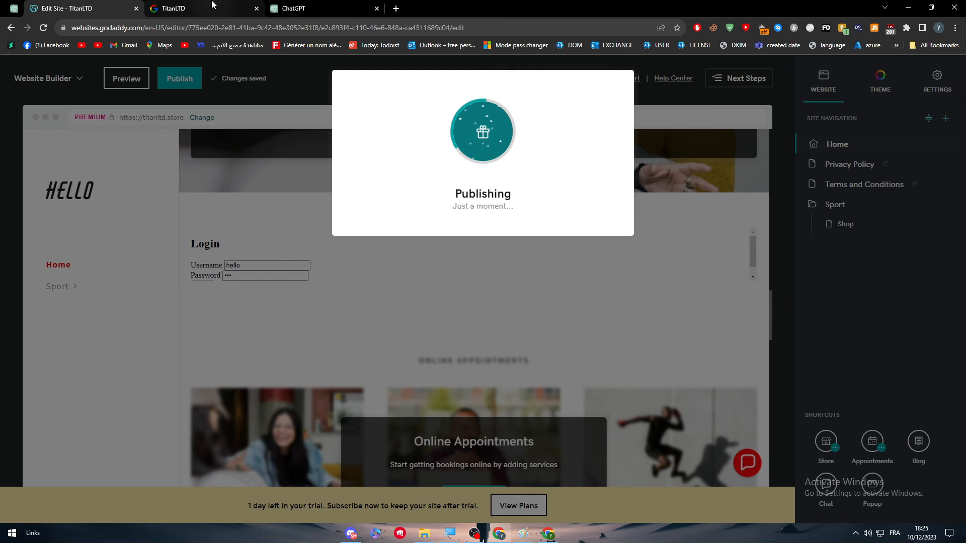
mouse_move(201, 8)
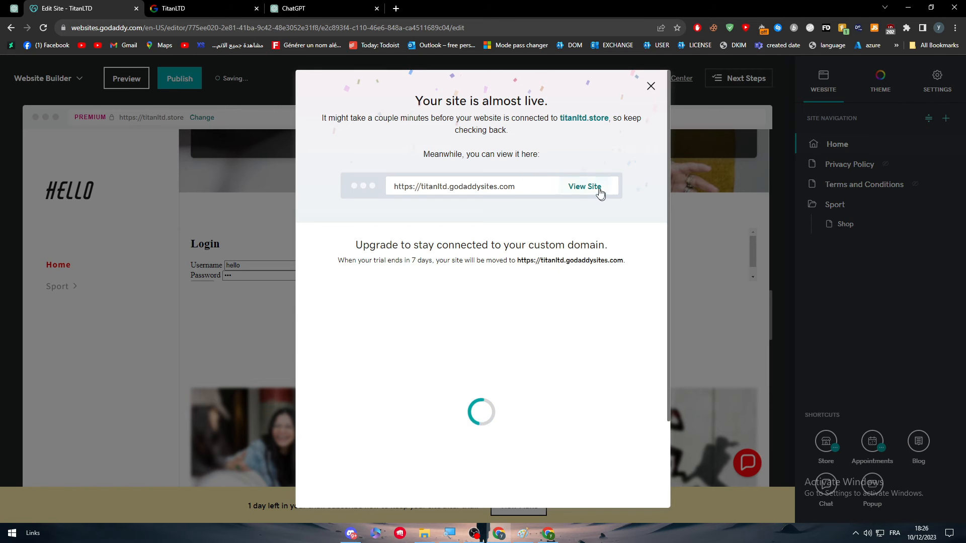
View the live site to test the login form, then return to the ChatGPT conversation.
click(584, 187)
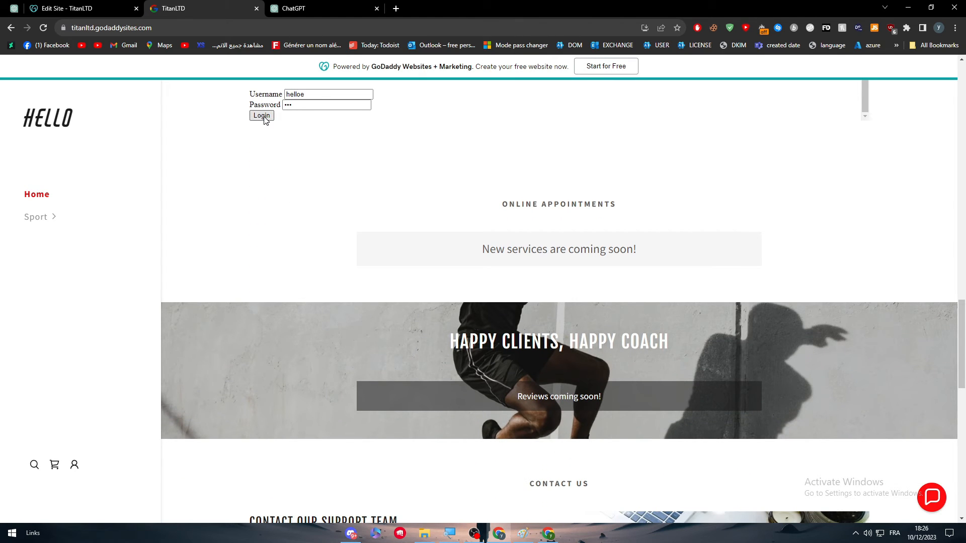
scroll(up, 3)
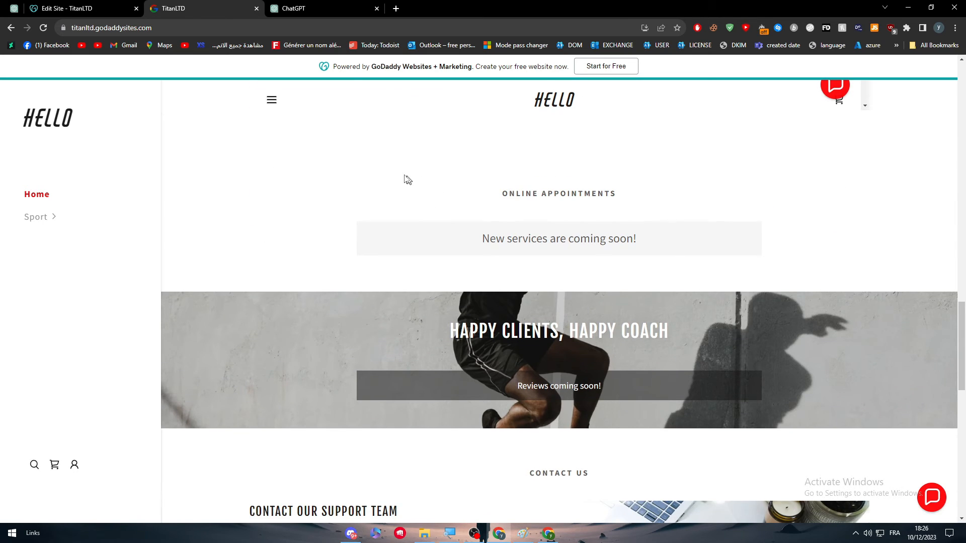
mouse_move(402, 176)
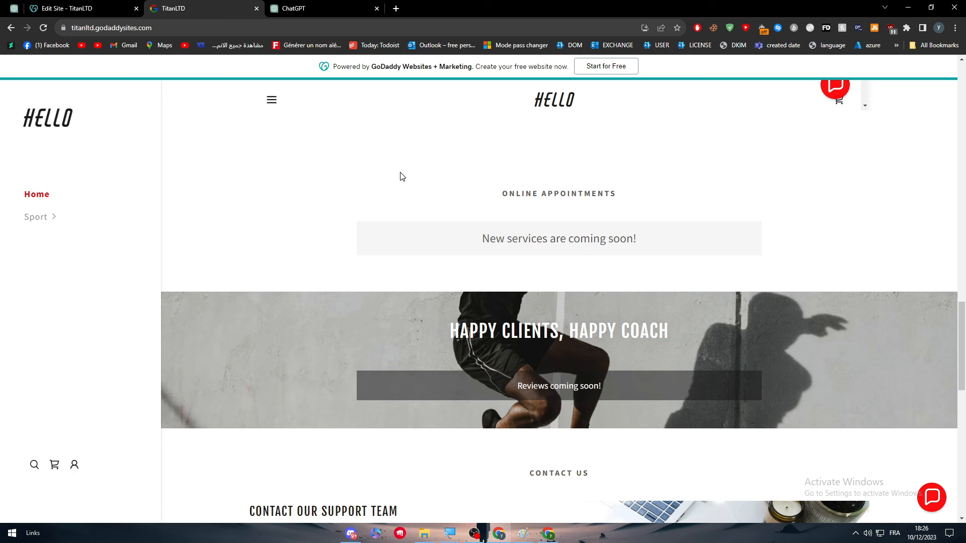
click(296, 8)
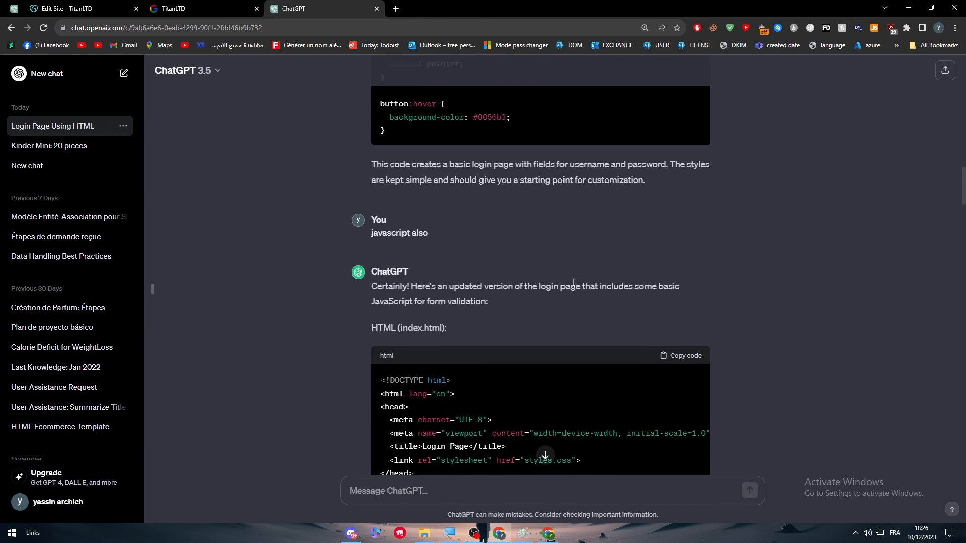
Review ChatGPT's validation script checking for username hello and password 300.
scroll(down, 3)
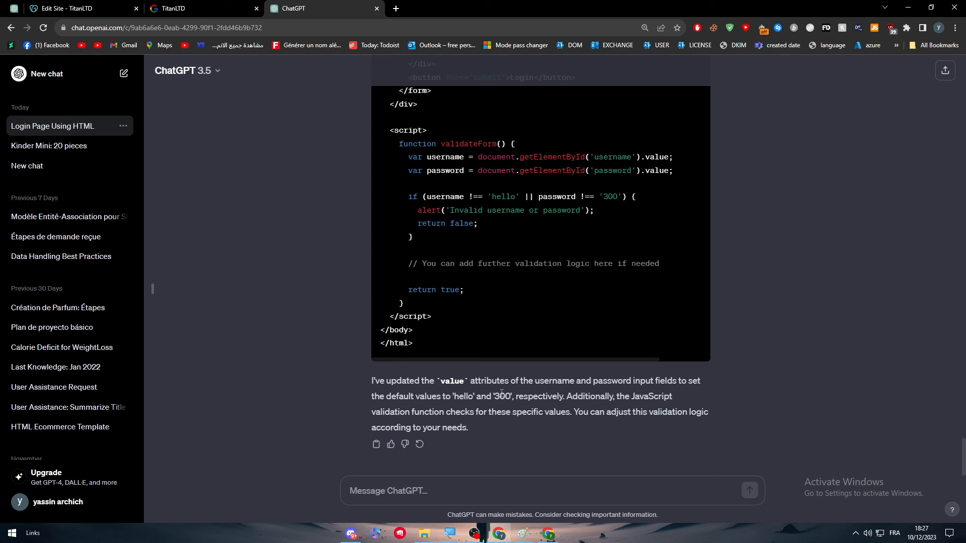
mouse_move(626, 431)
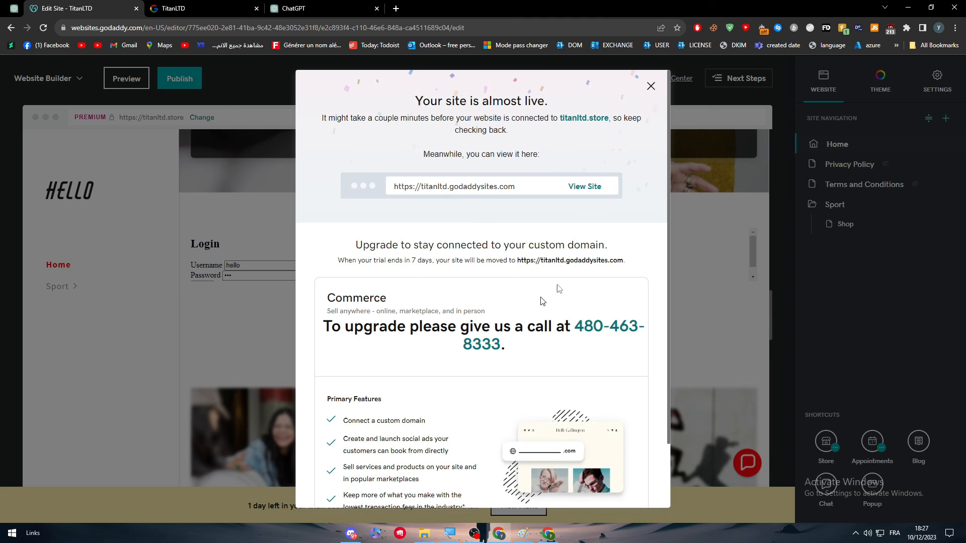
Dismiss the publish notice and reopen the login HTML section's settings.
click(650, 85)
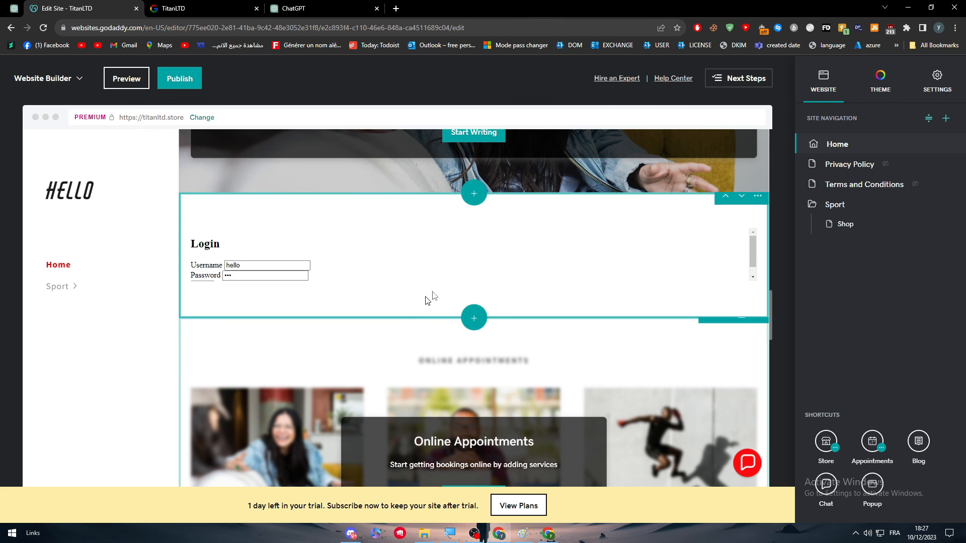
click(757, 197)
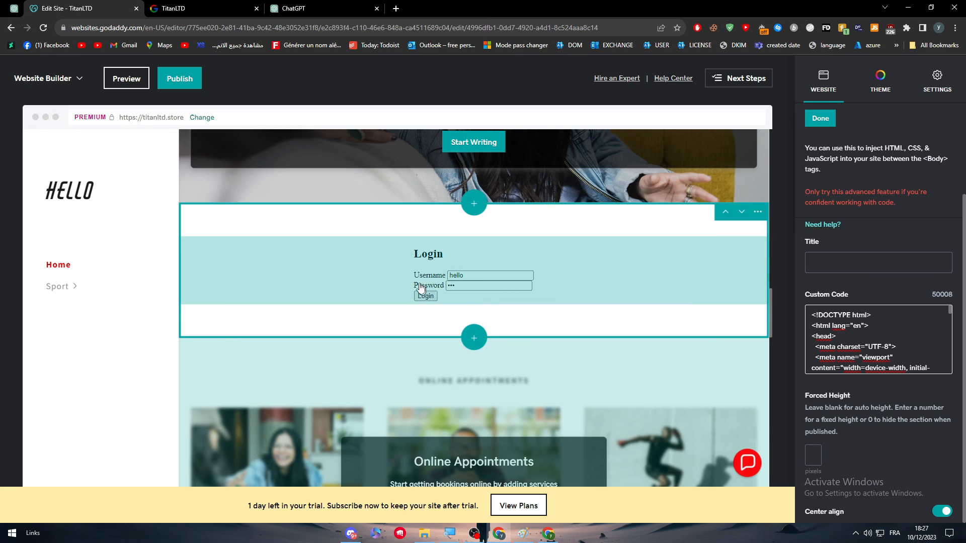
mouse_move(271, 255)
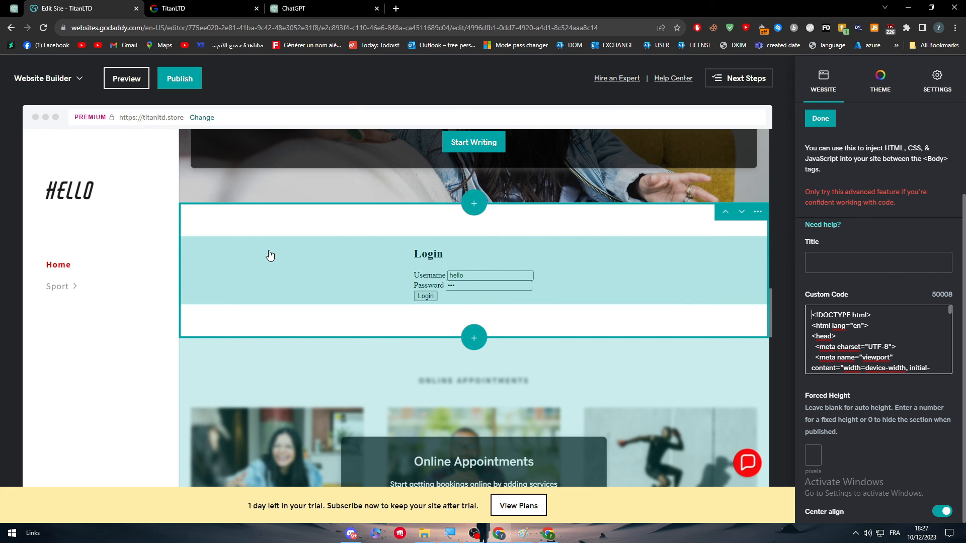